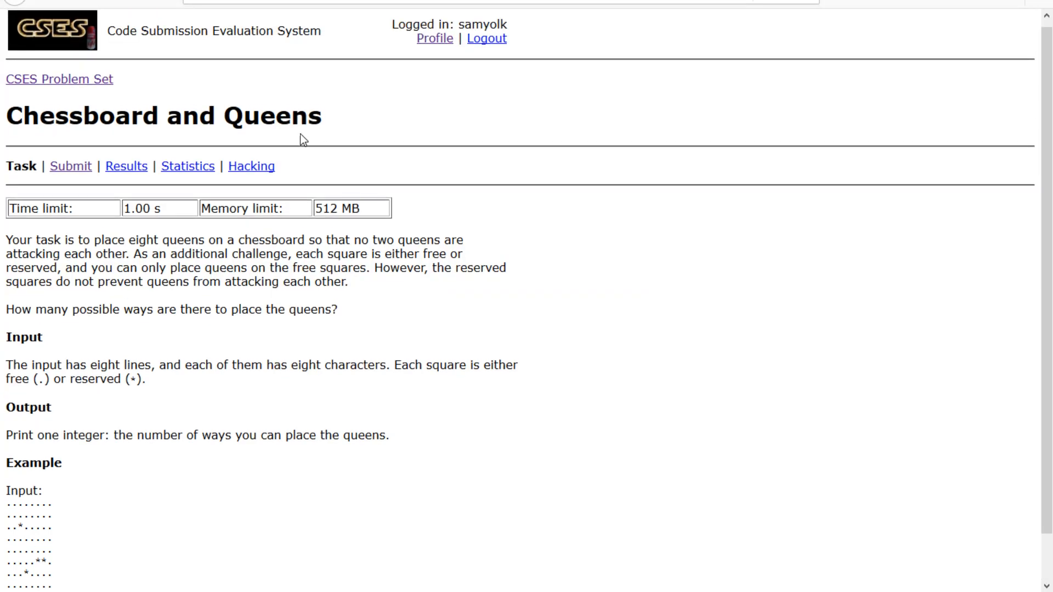
mouse_move(198, 101)
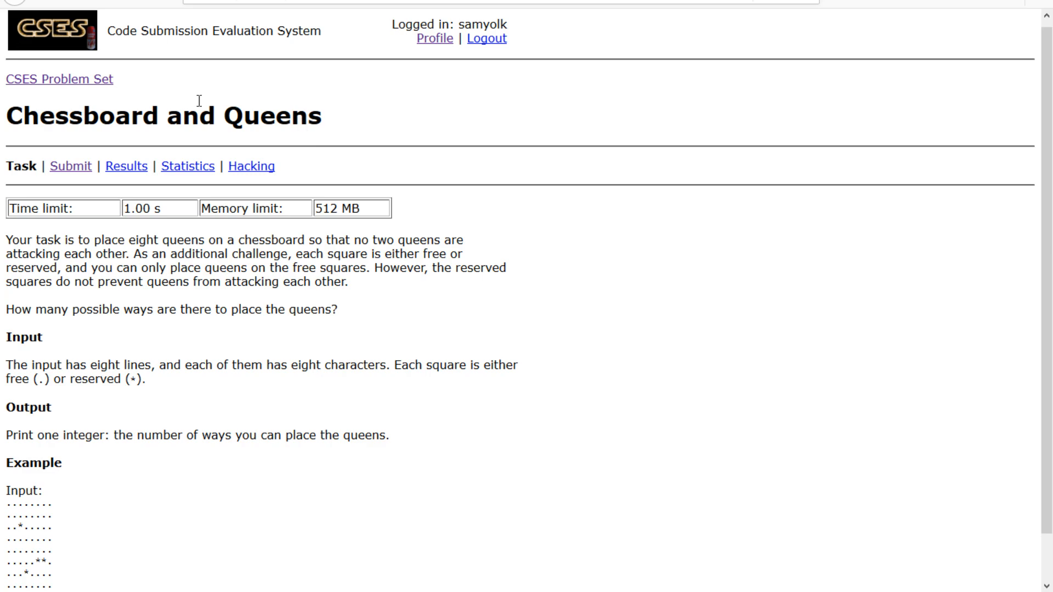
mouse_move(98, 142)
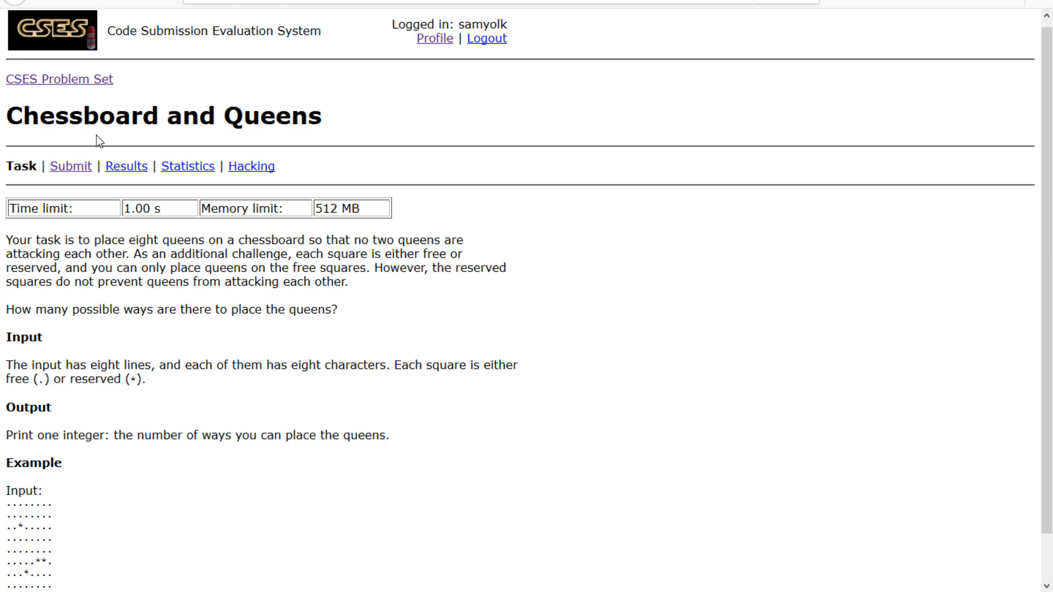
mouse_move(246, 145)
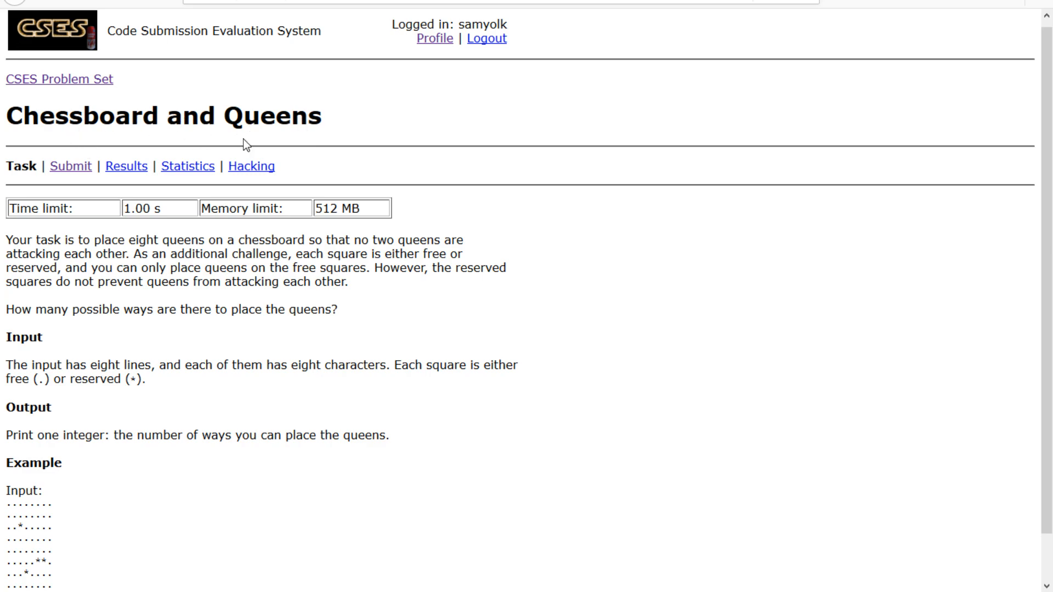
mouse_move(199, 239)
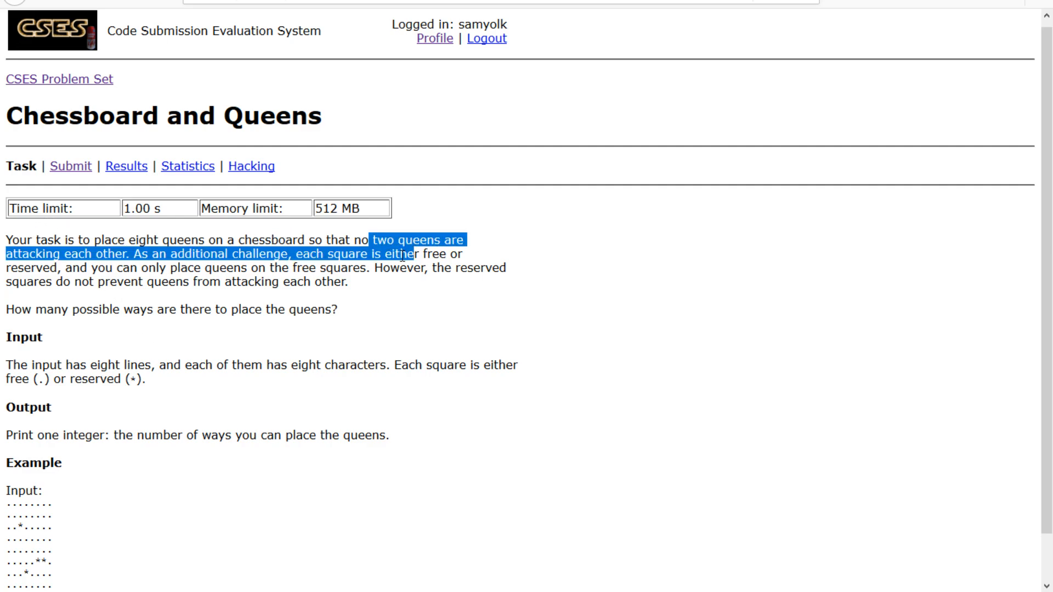
Step: Scroll to the boards and begin writing r+c sums (0, 1, 2…) into the left grid's cells
click(345, 282)
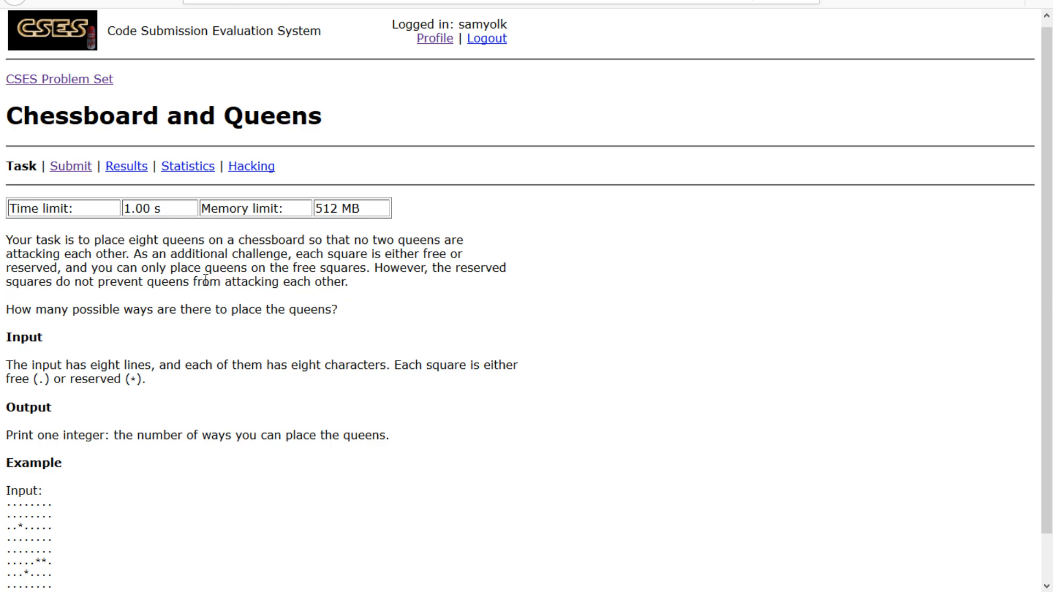
mouse_move(266, 338)
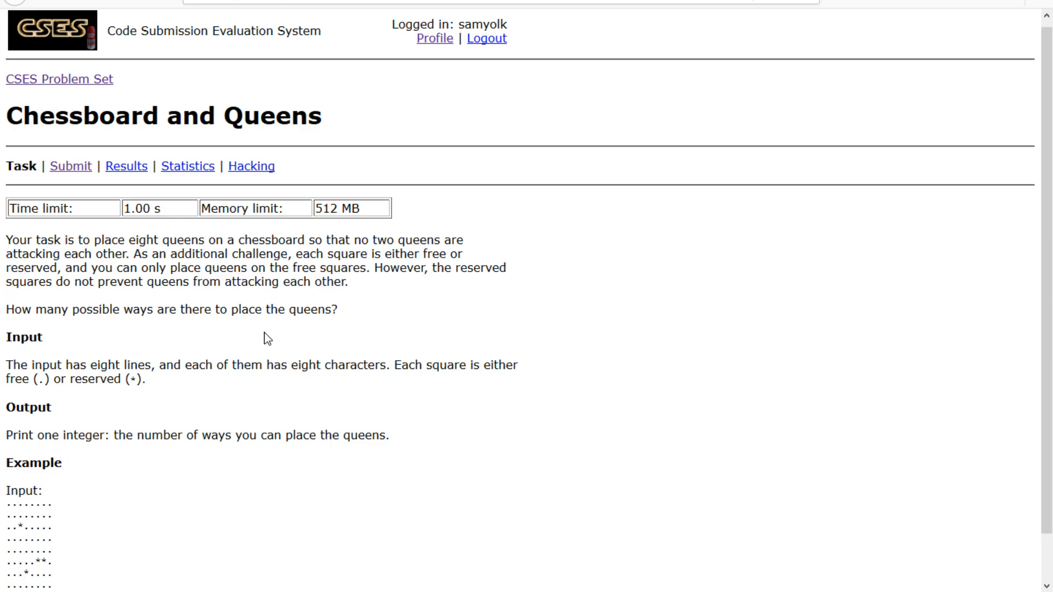
scroll(down, 3)
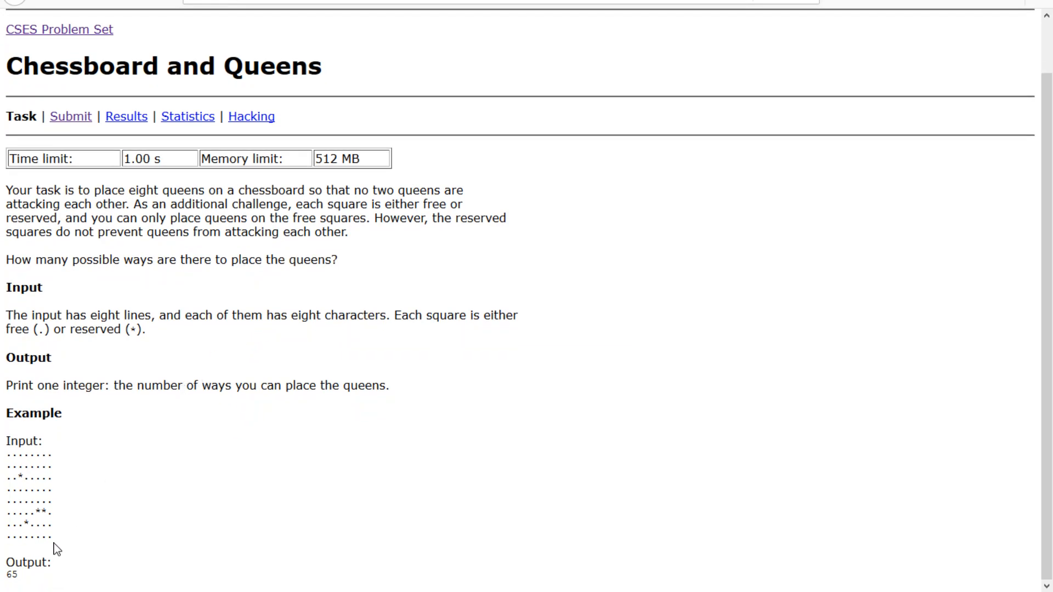
mouse_move(233, 337)
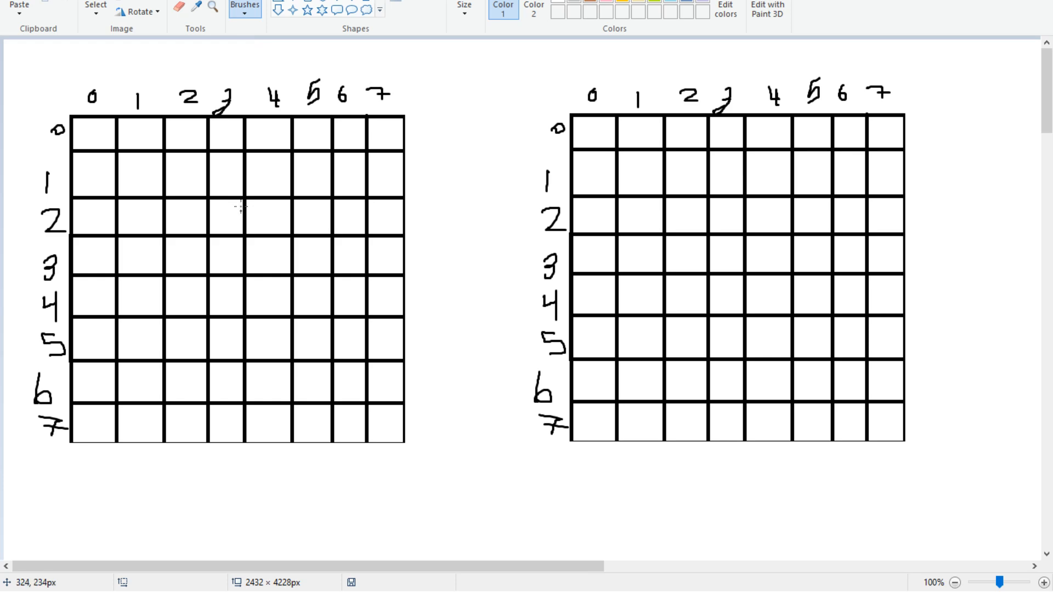
mouse_move(144, 129)
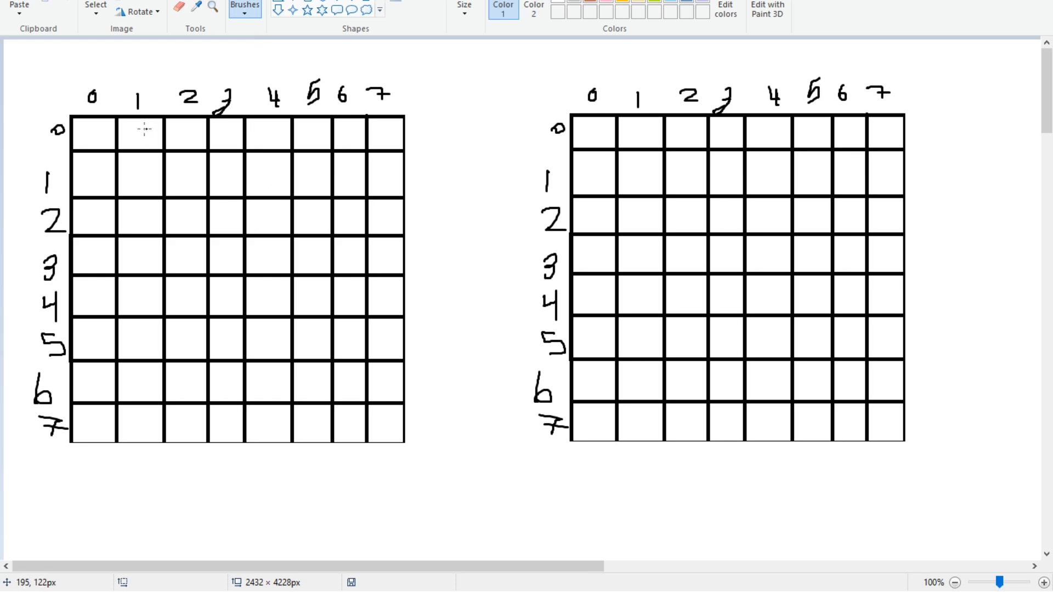
click(92, 130)
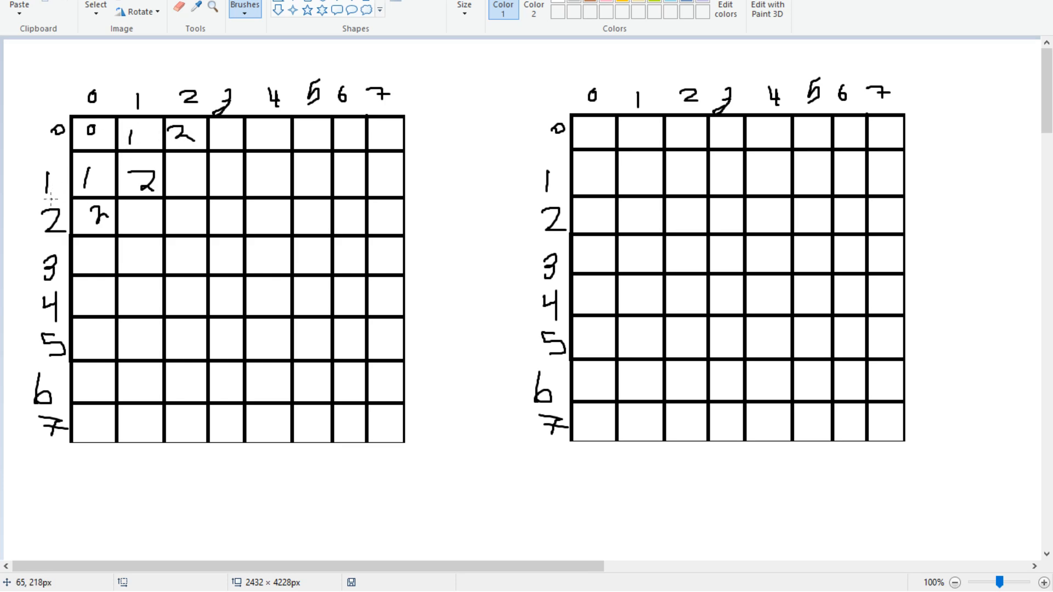
mouse_move(89, 247)
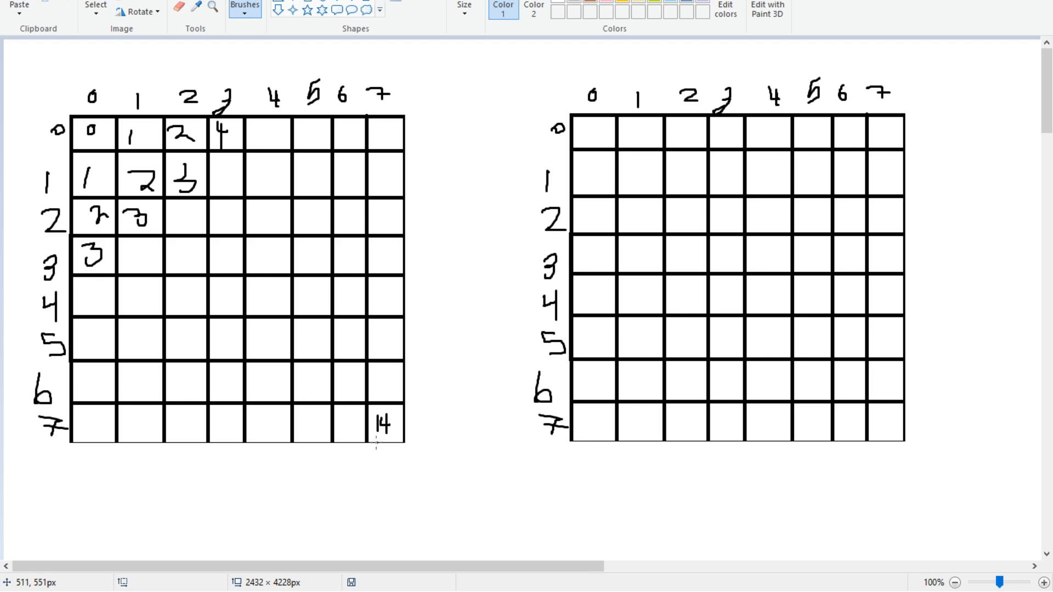
mouse_move(406, 440)
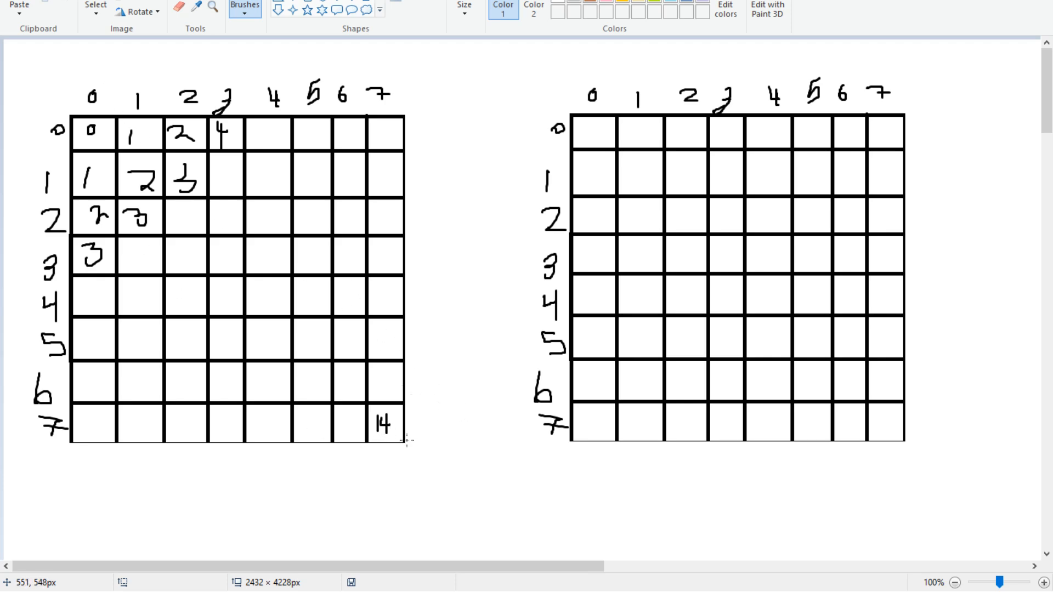
mouse_move(531, 319)
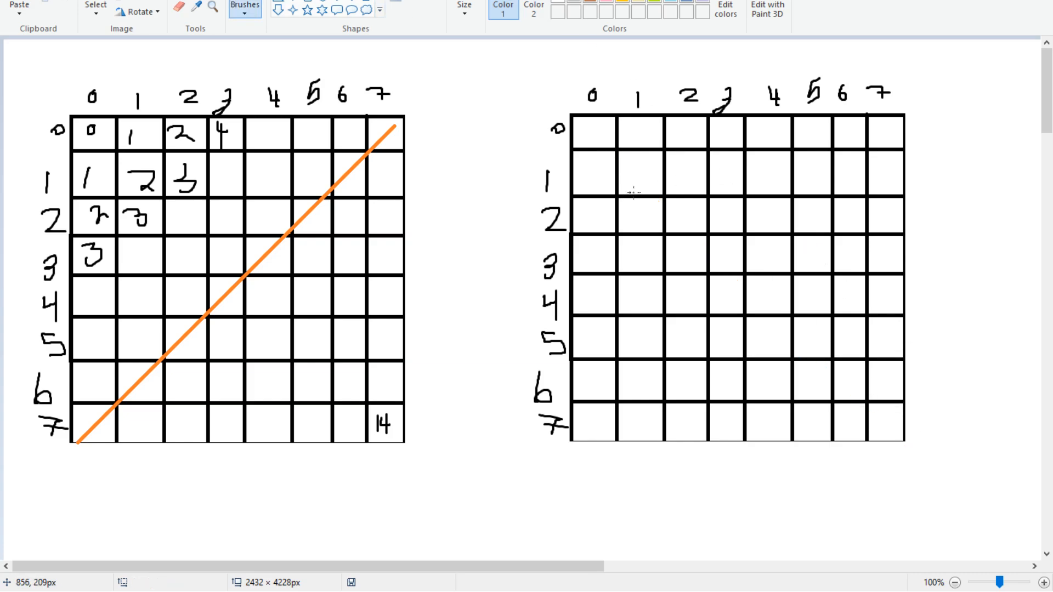
mouse_move(863, 133)
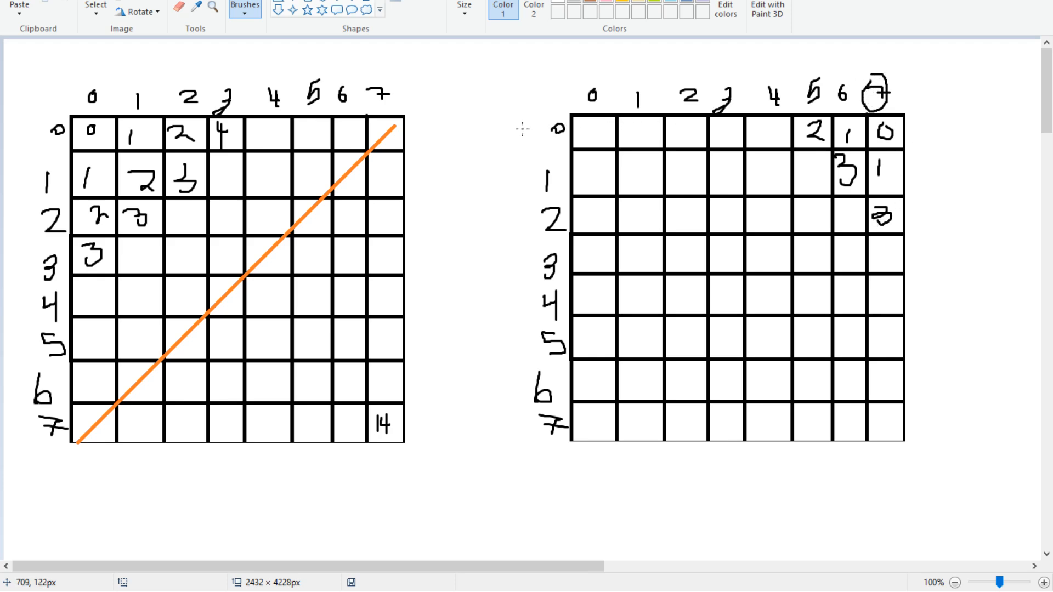
mouse_move(528, 129)
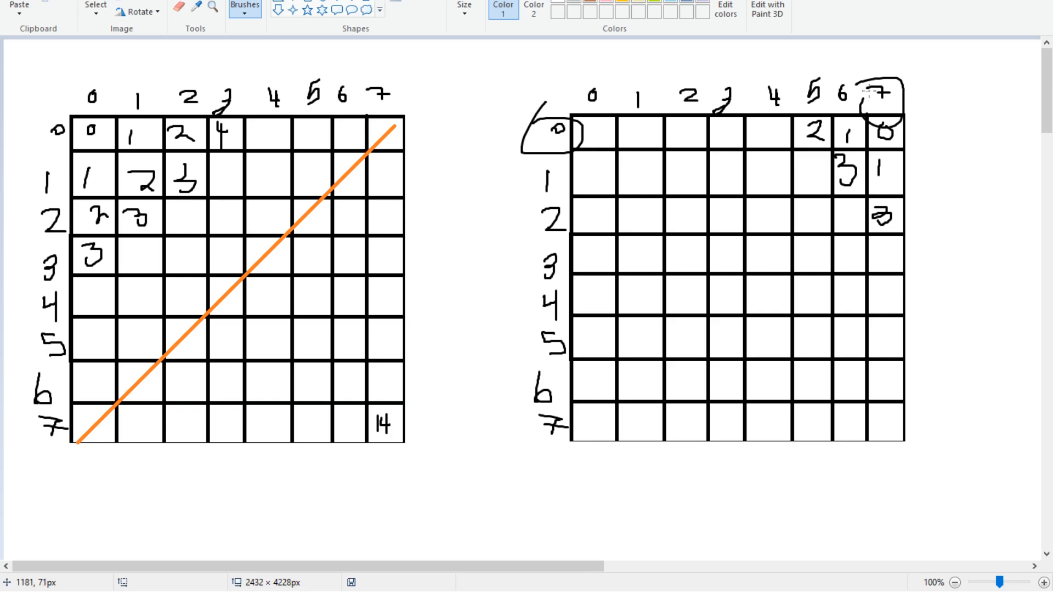
mouse_move(851, 142)
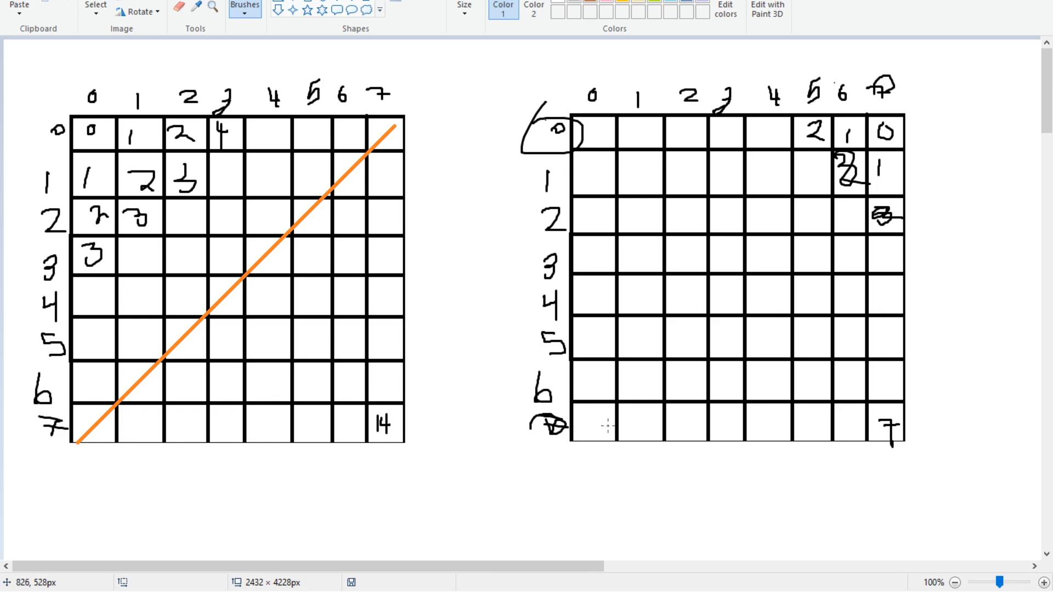
mouse_move(593, 427)
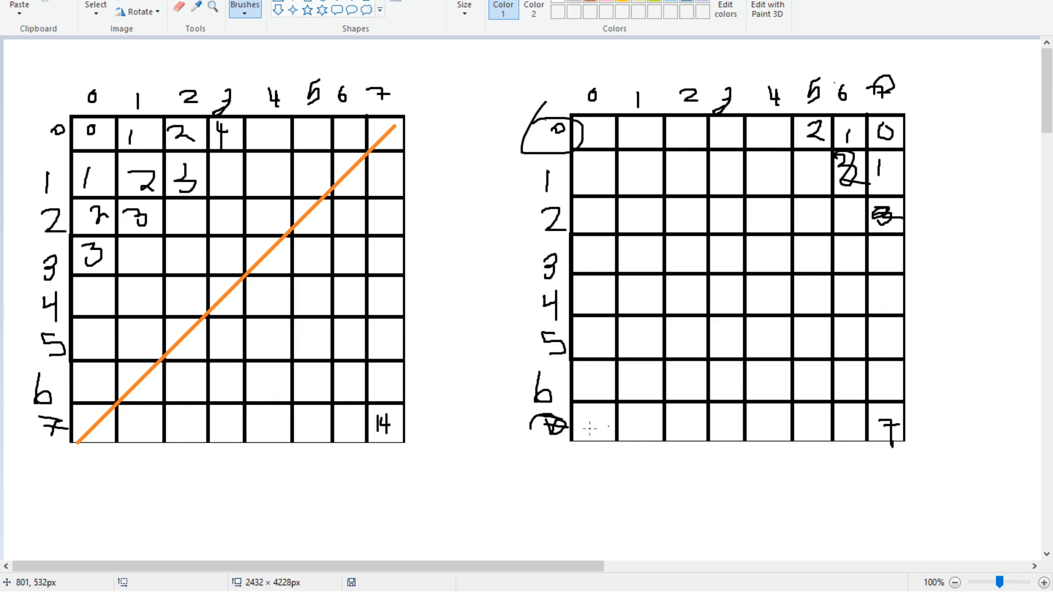
mouse_move(615, 414)
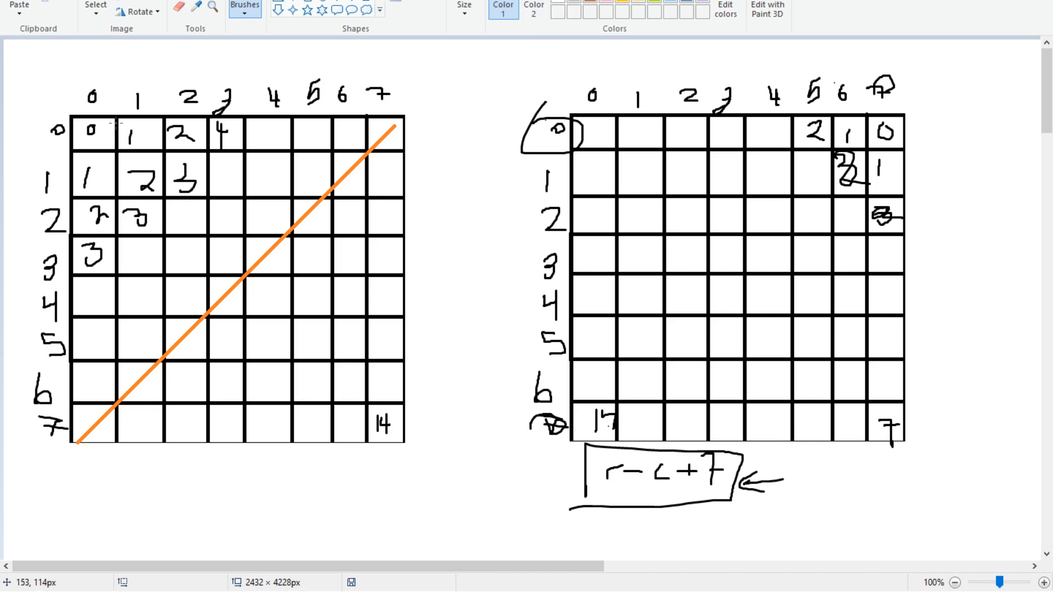
Step: Write and circle the formula r+c above the left board
drag(91, 63, 138, 66)
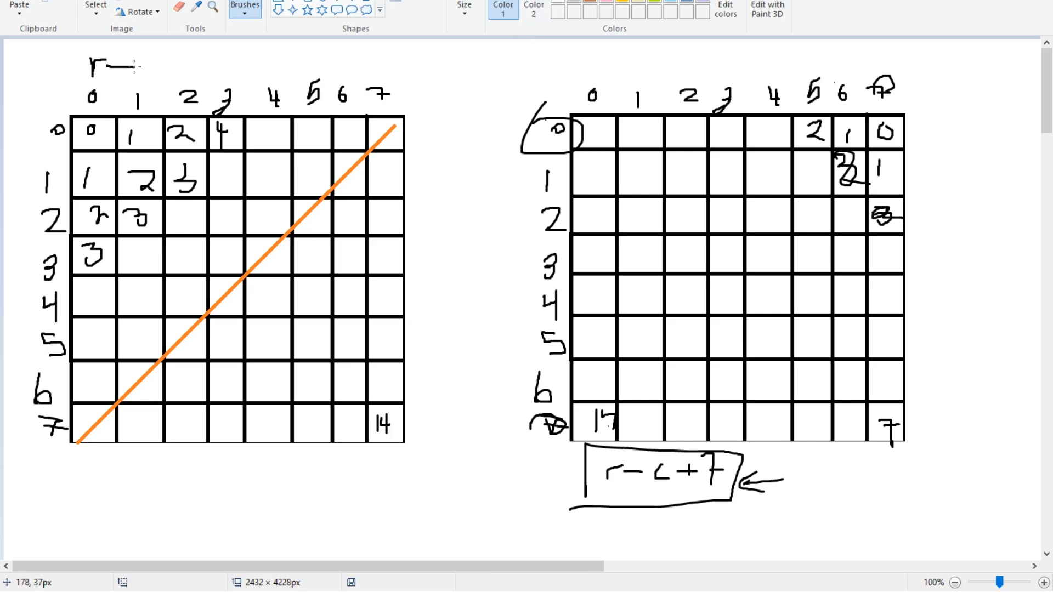
drag(114, 67, 181, 74)
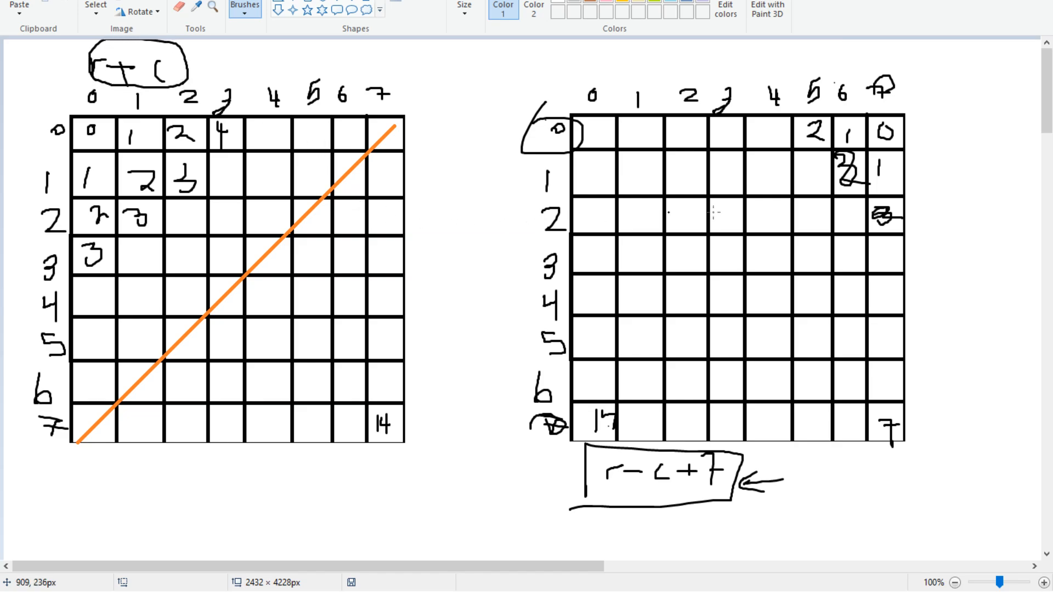
mouse_move(759, 110)
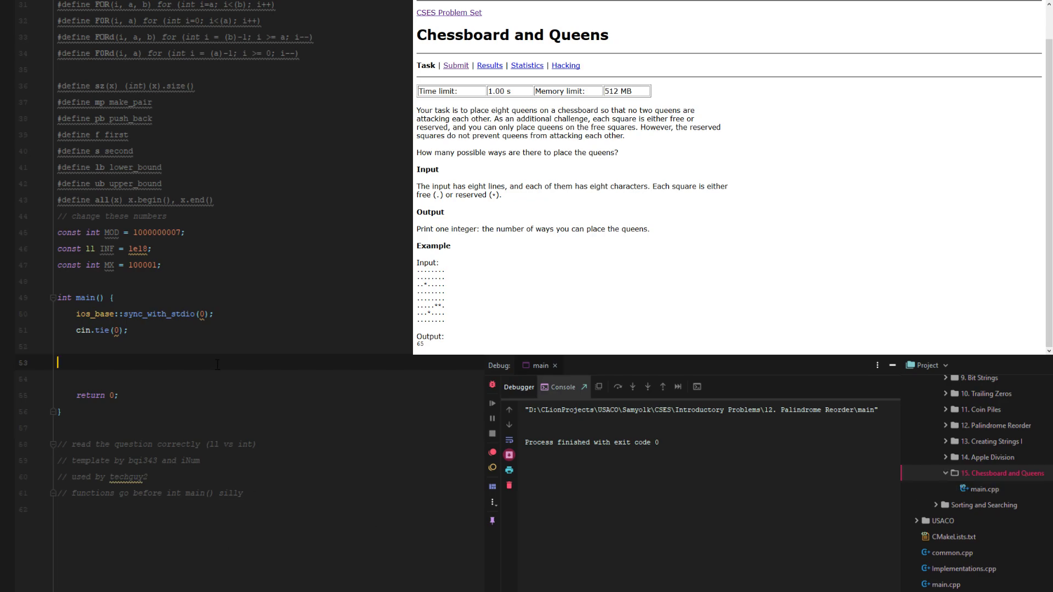
mouse_move(337, 400)
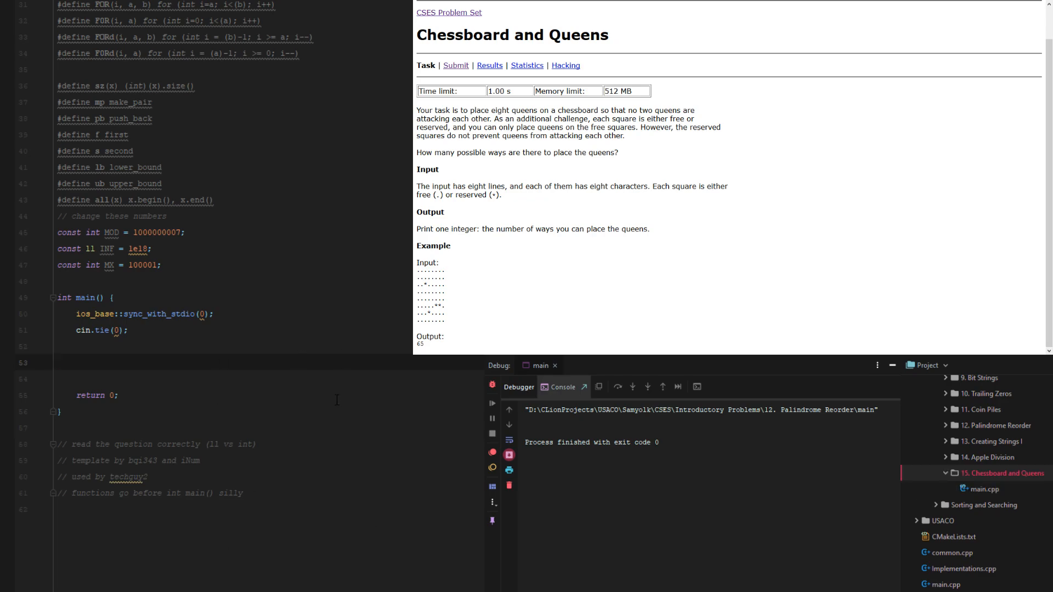
Step: Place the cursor above int main() to make room for global declarations
click(76, 362)
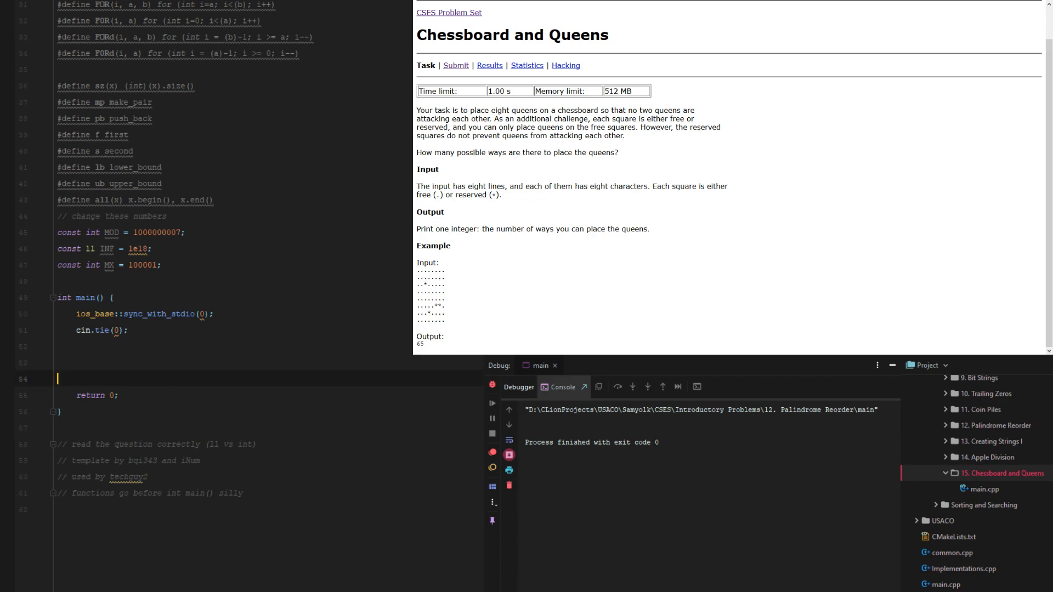
click(76, 363)
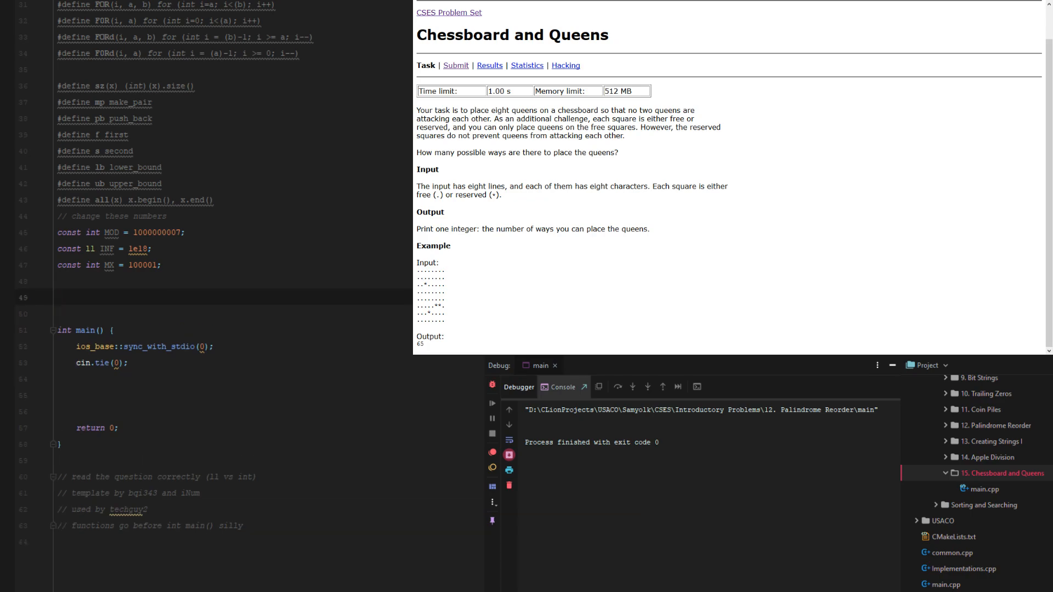
Step: Declare global bool arrays col[16], diag1[16], diag2[16]
text(bool col[1)
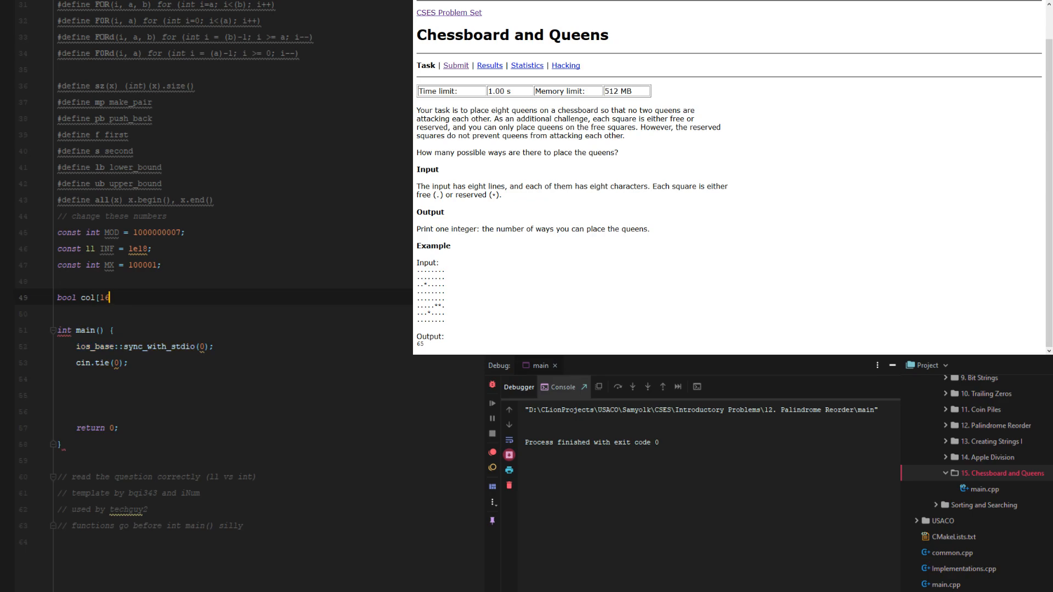
text(6];)
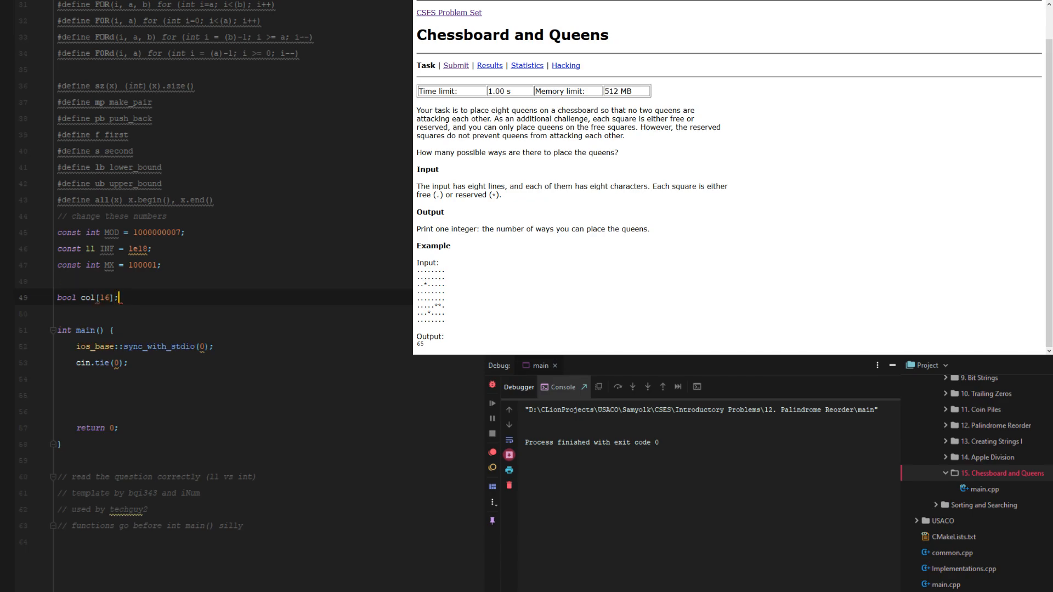
text(, diag1[])
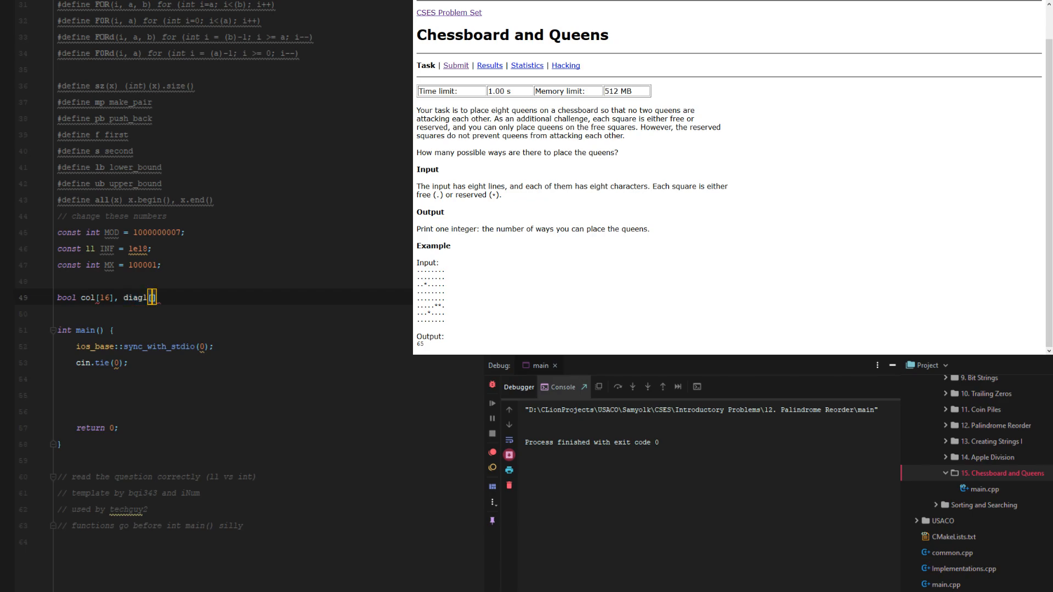
text([16].)
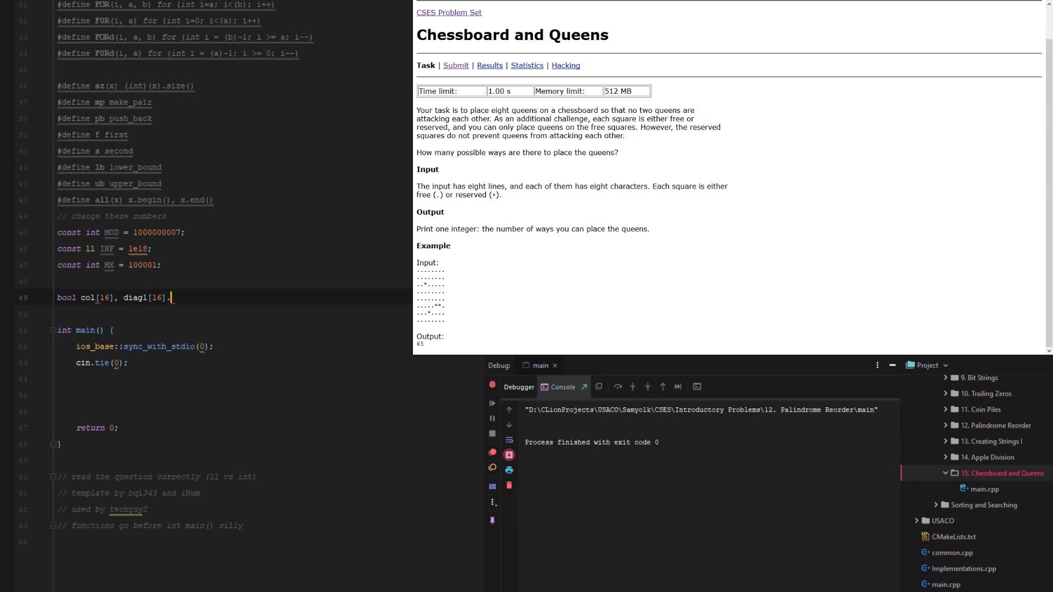
text(, diag2)
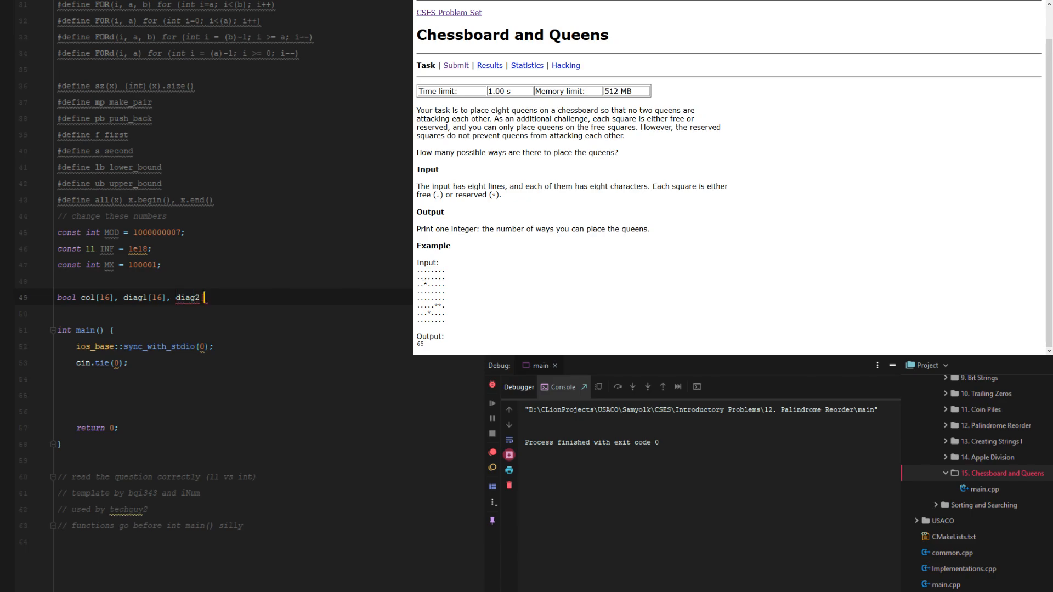
text([16];)
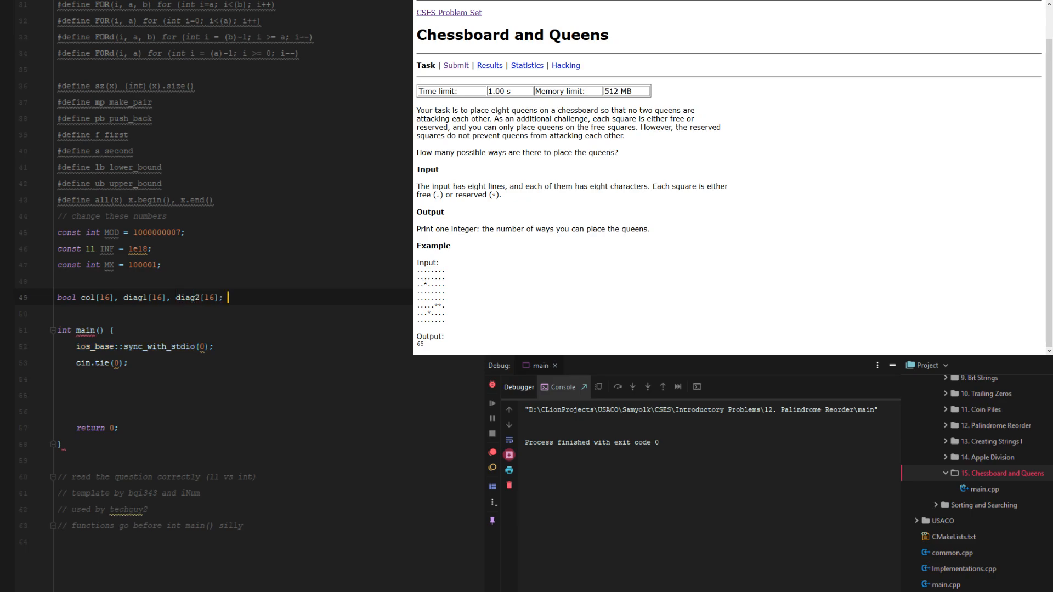
Step: In main, loop i over 16 setting col[i] = diag1[i] = diag2[i] = false
click(75, 395)
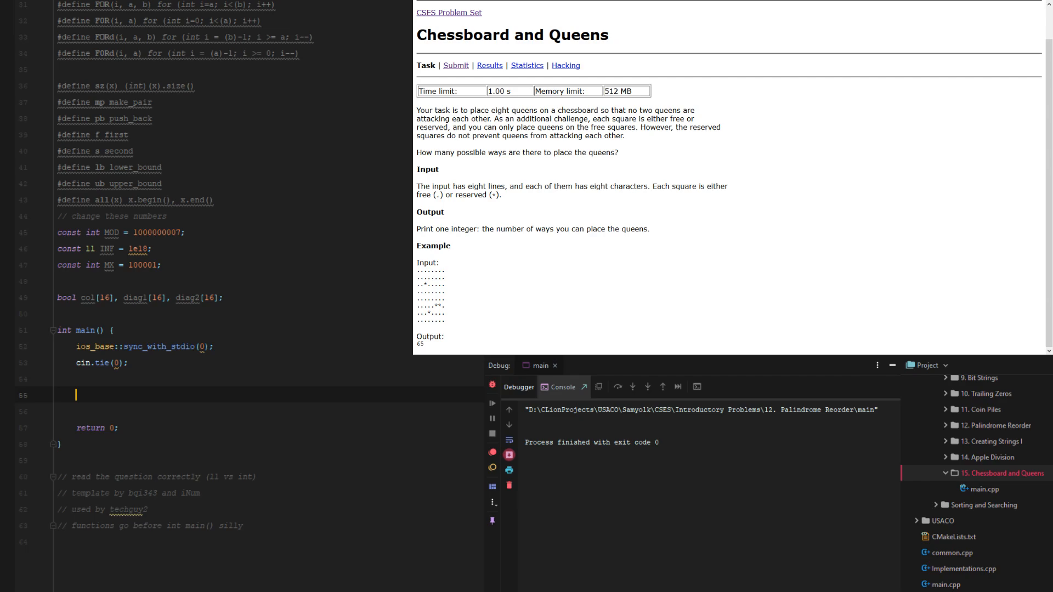
text(f)
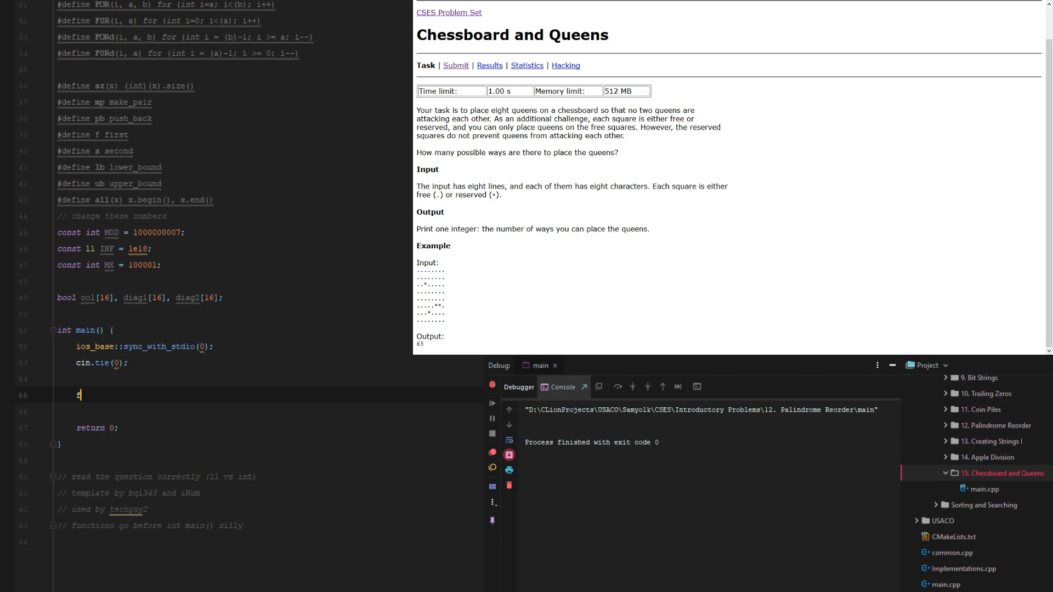
text(for (int i = 0; i < 16; ++i) {)
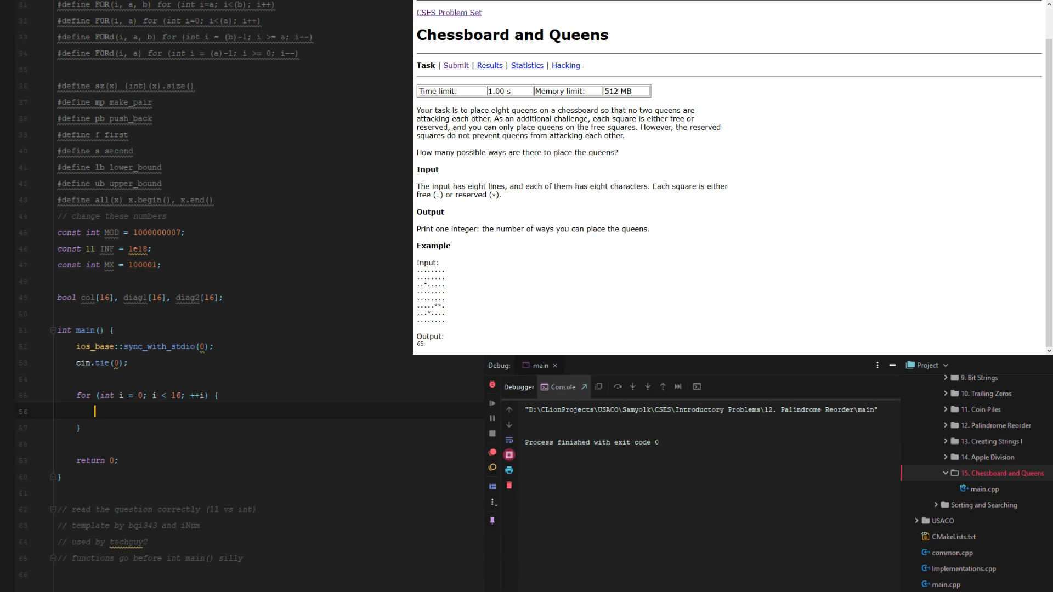
text(co;)
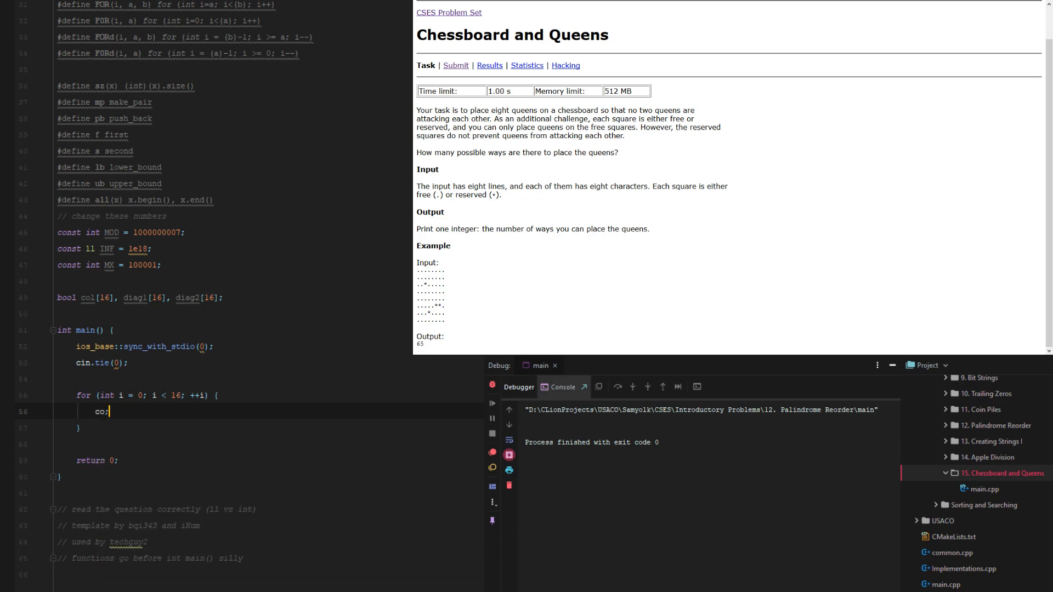
text(l[i])
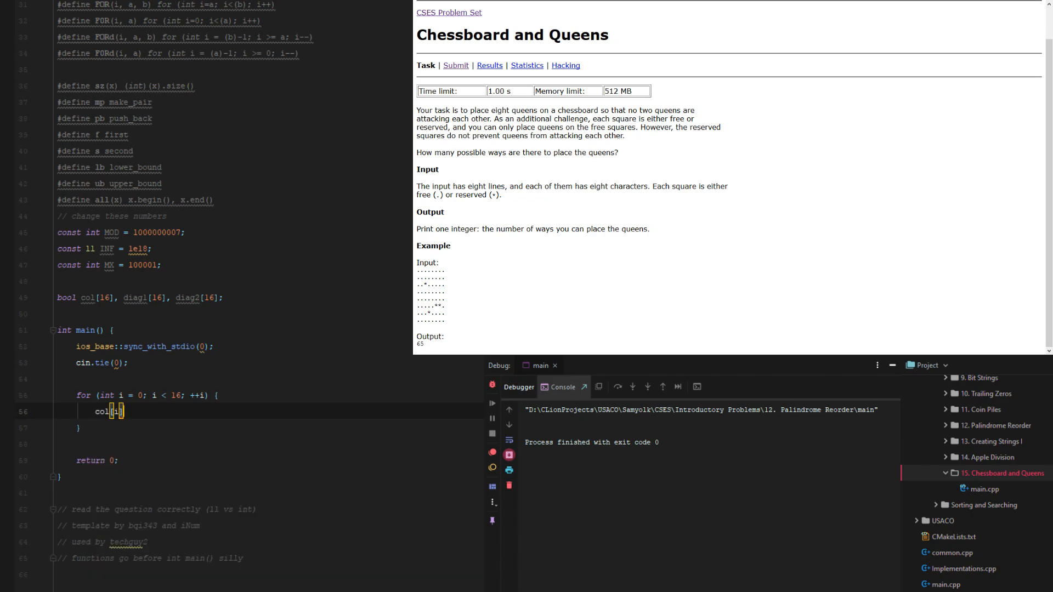
text(= diag1[i] = diag2)
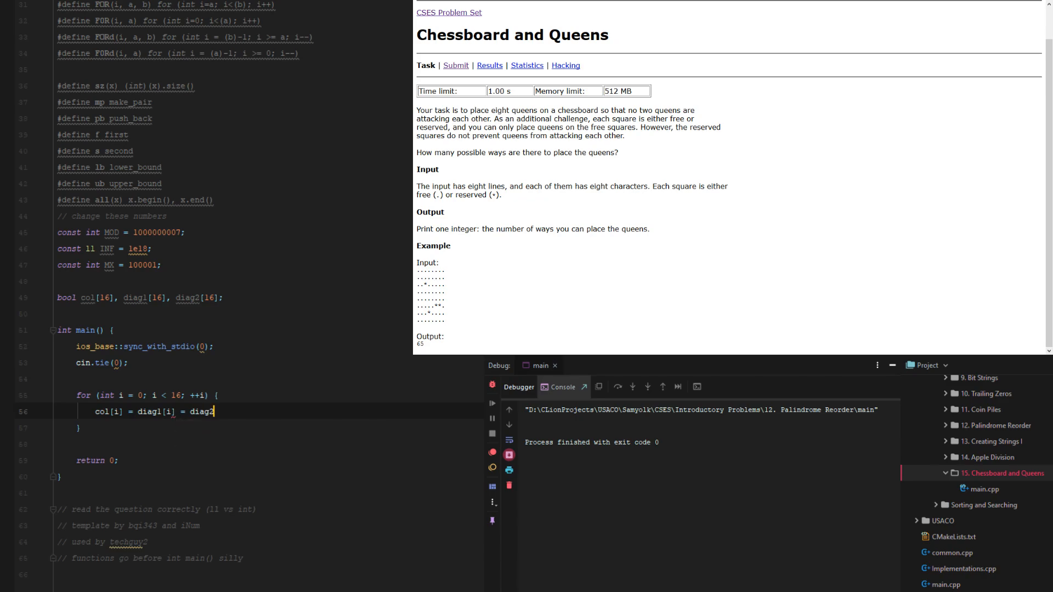
text([i] =)
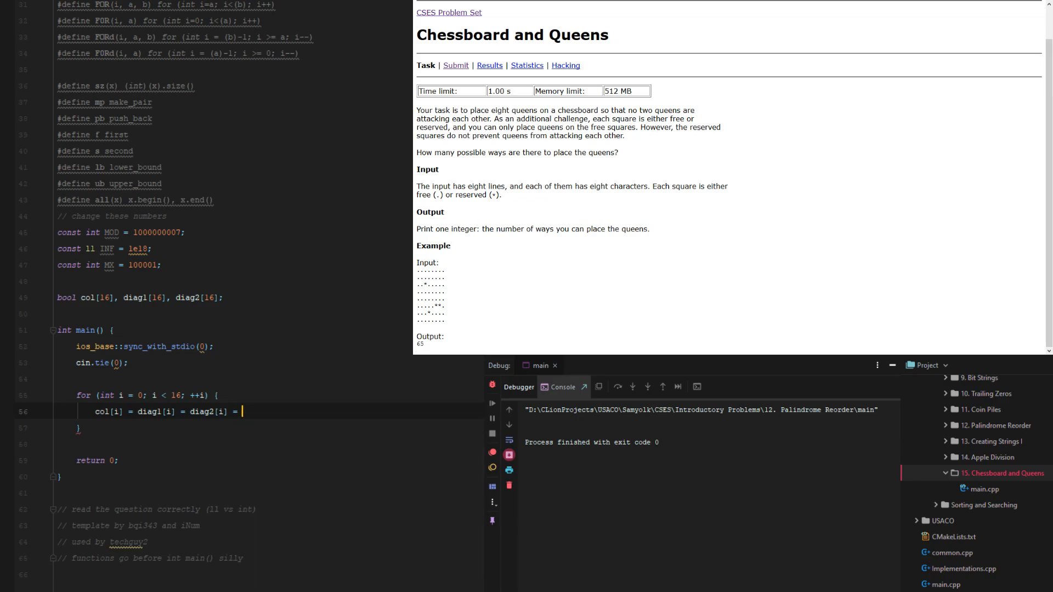
text(f)
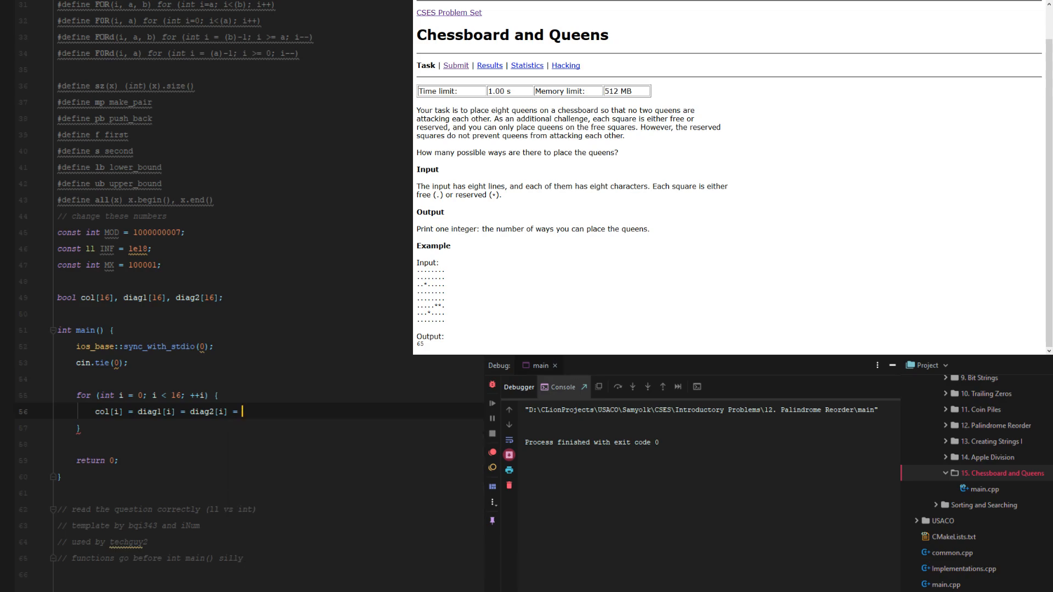
text(false;)
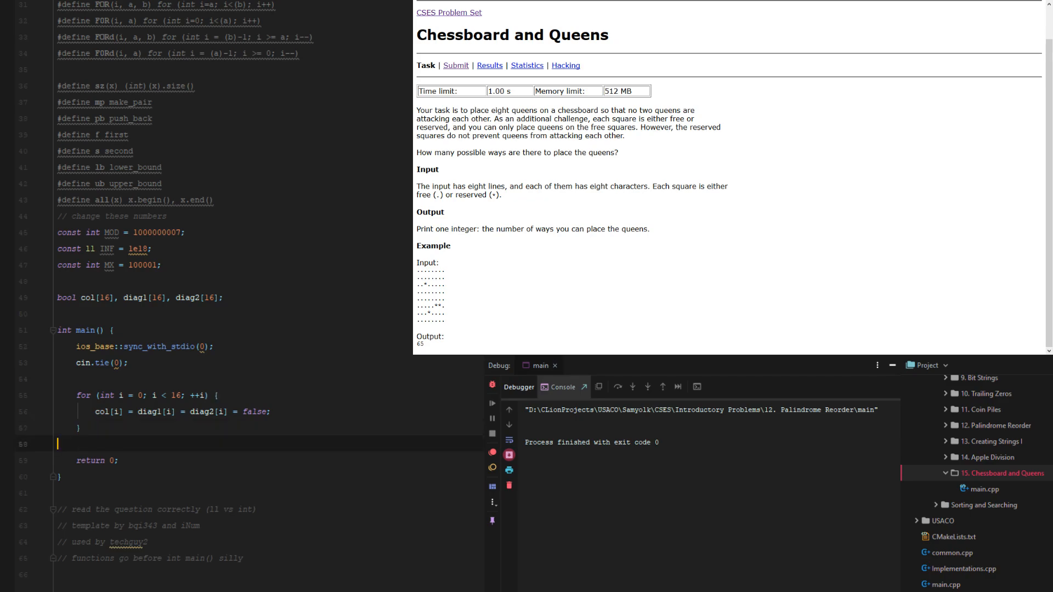
right_click(133, 443)
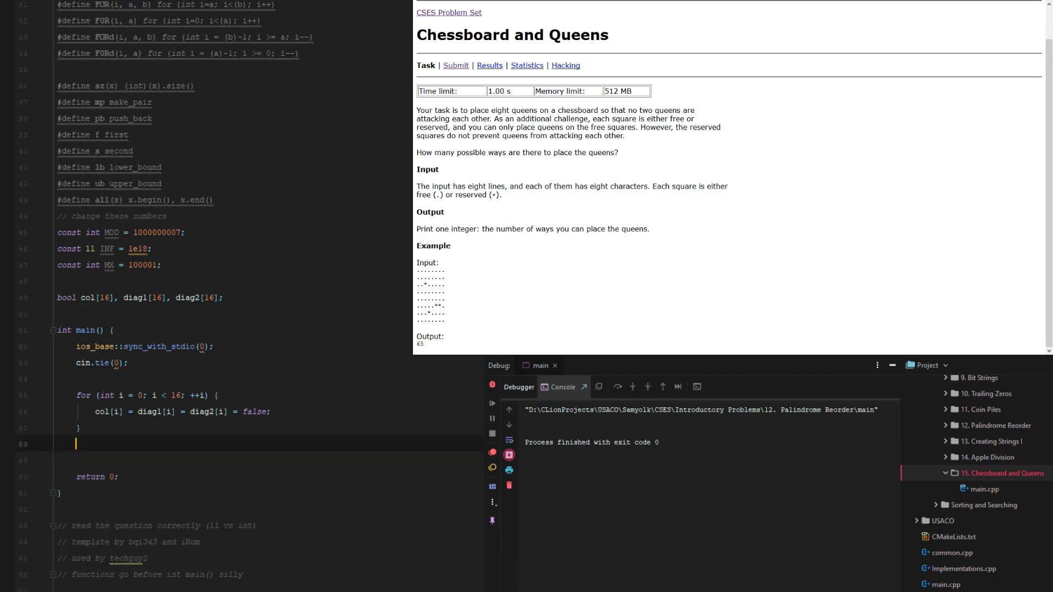
key(Return)
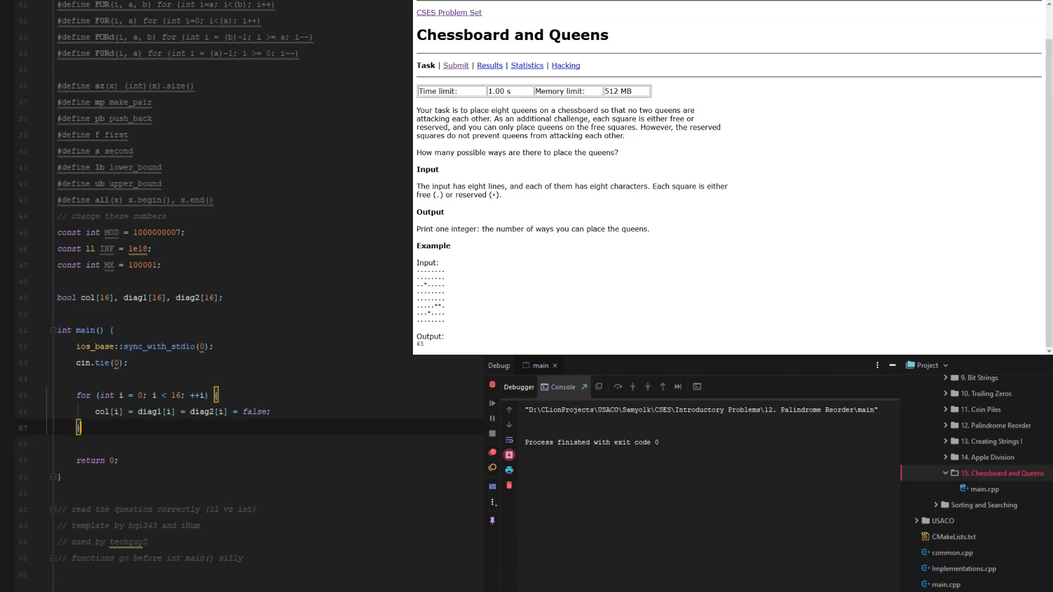
Step: Add global ll ways, an empty void search(ll i) function, and a search(0) call in main
text(search(0);)
text(ll)
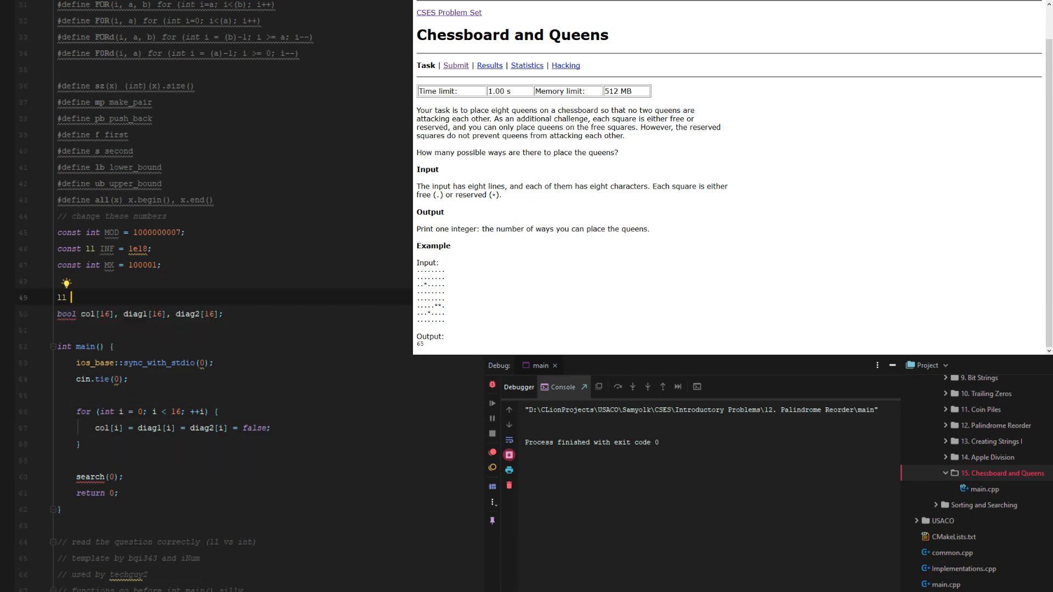
text(ways;)
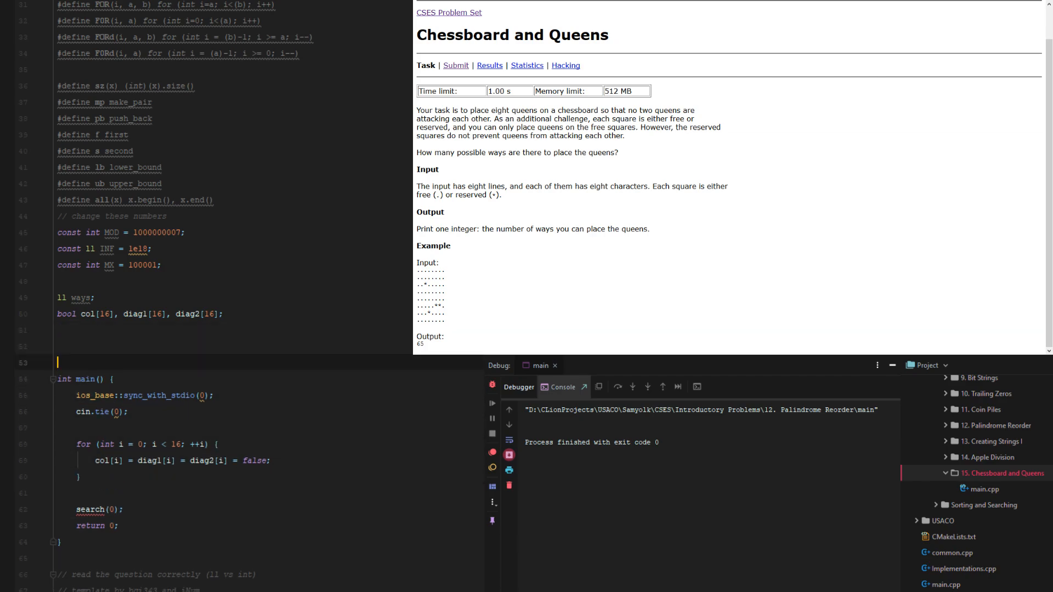
text(void searhc)
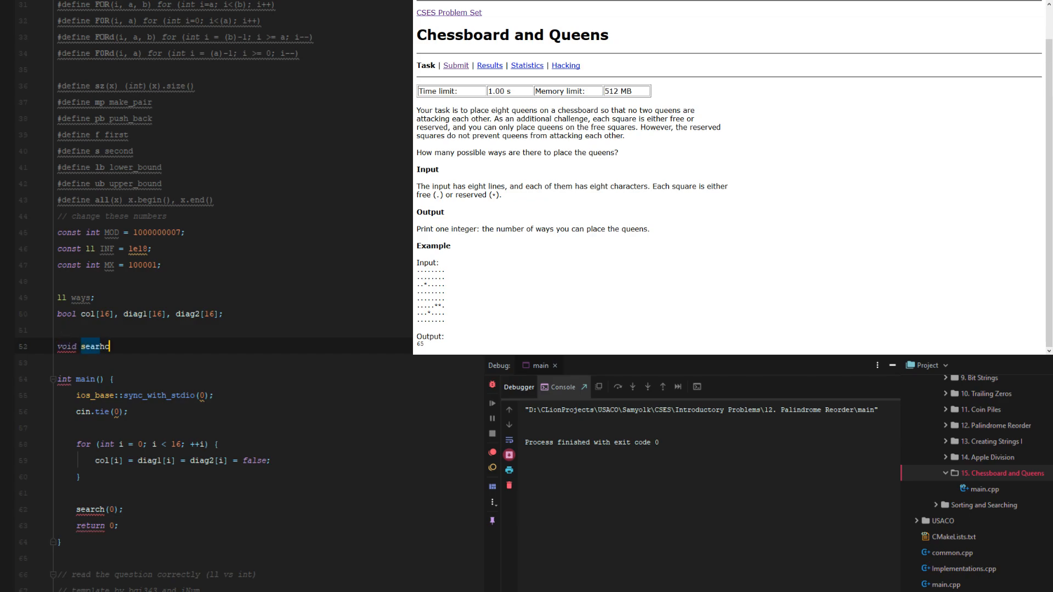
text(())
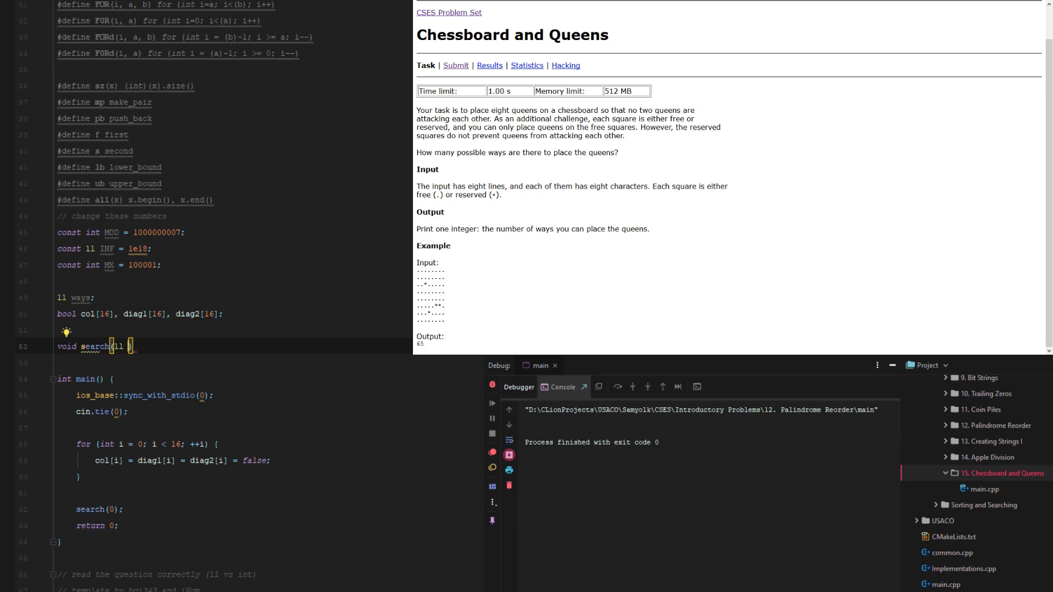
text(i)
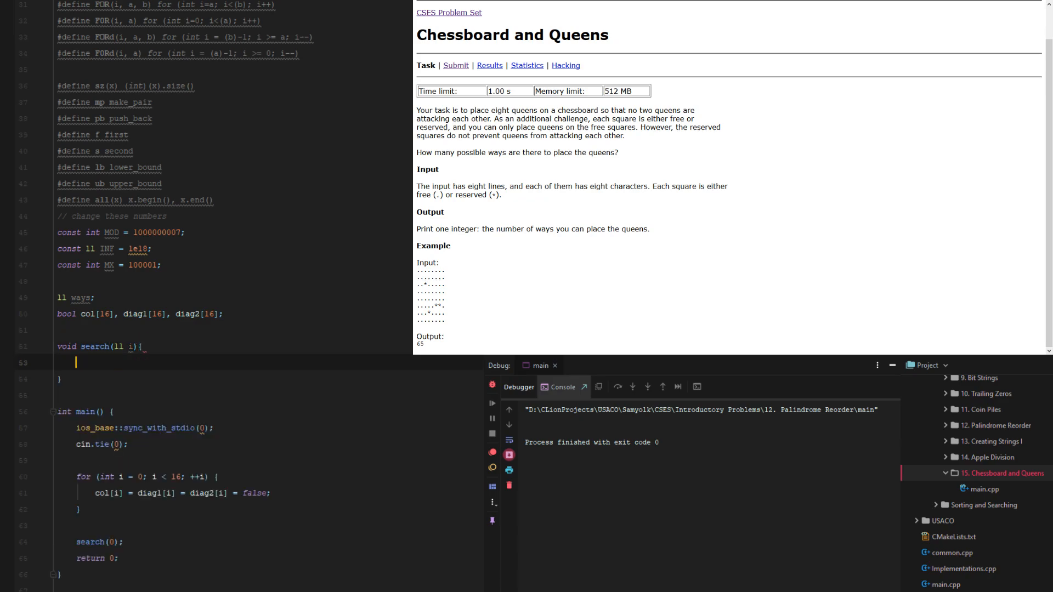
Step: In search, increment ways and return when the row index reaches 8
text(if)
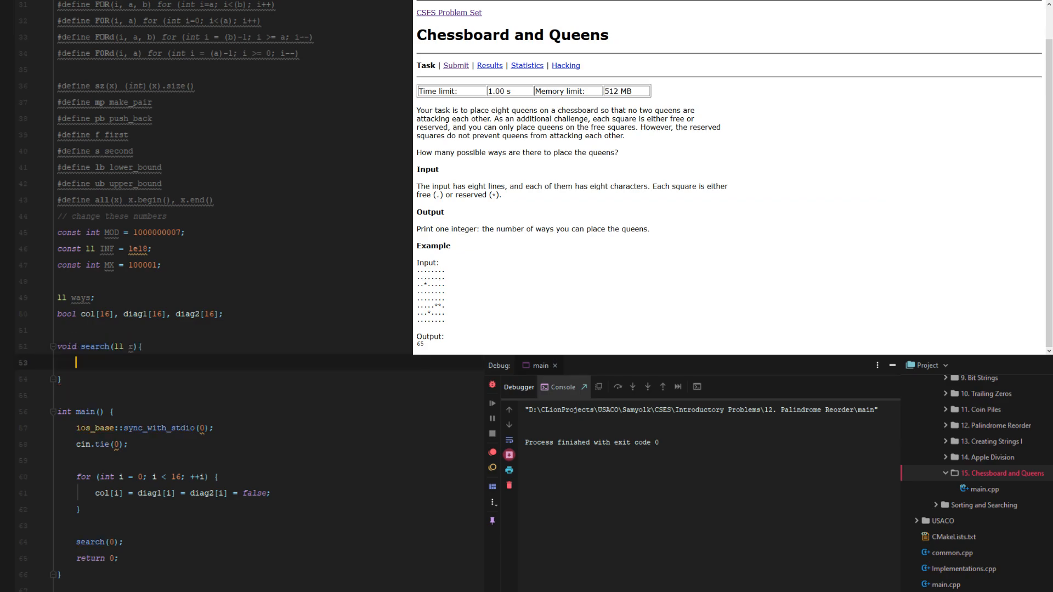
text(if(r == 8()
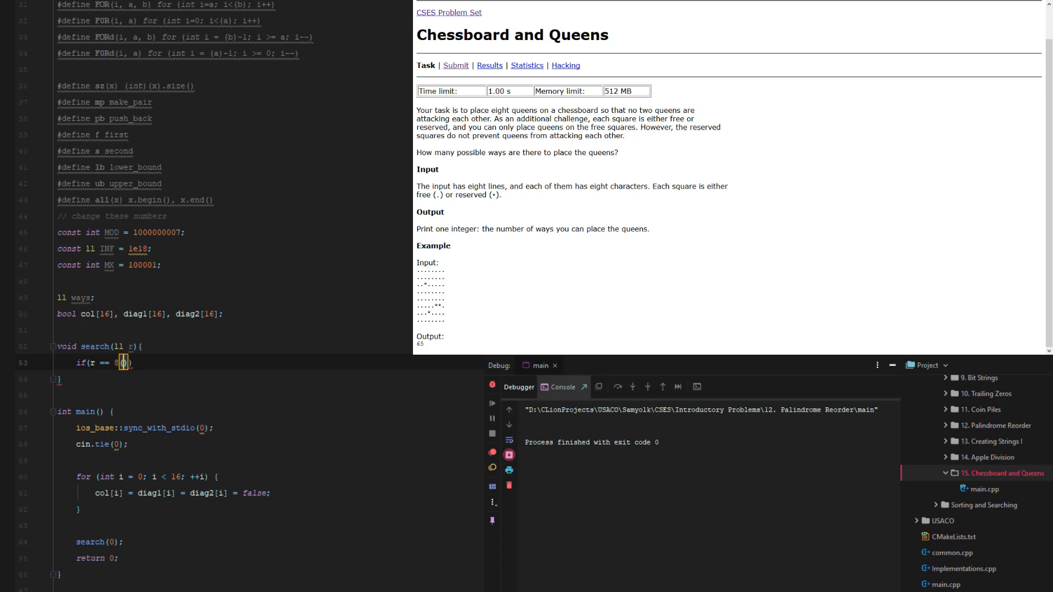
key(enter)
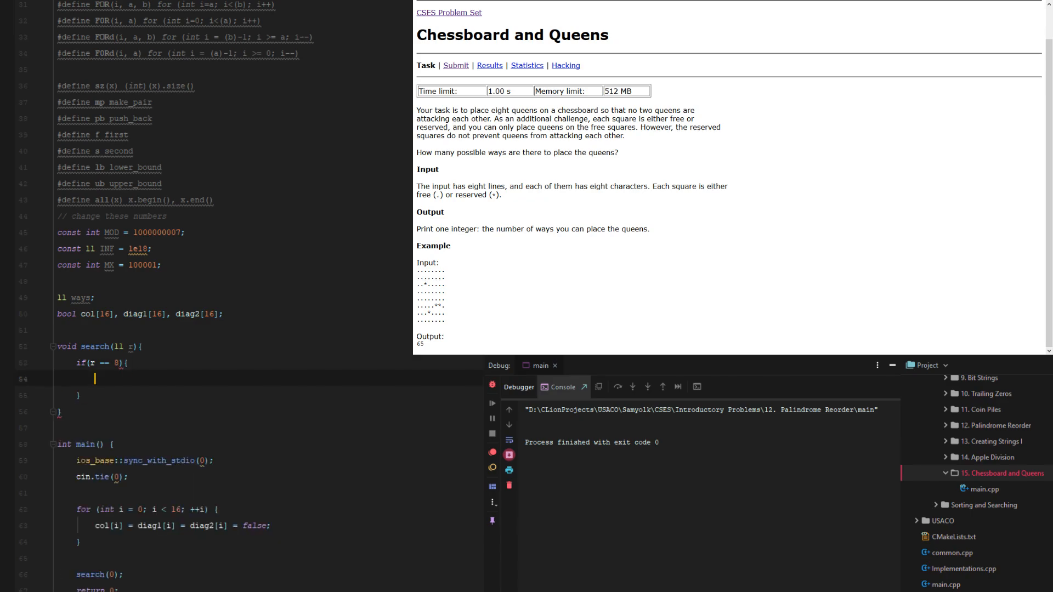
text(ways ++;)
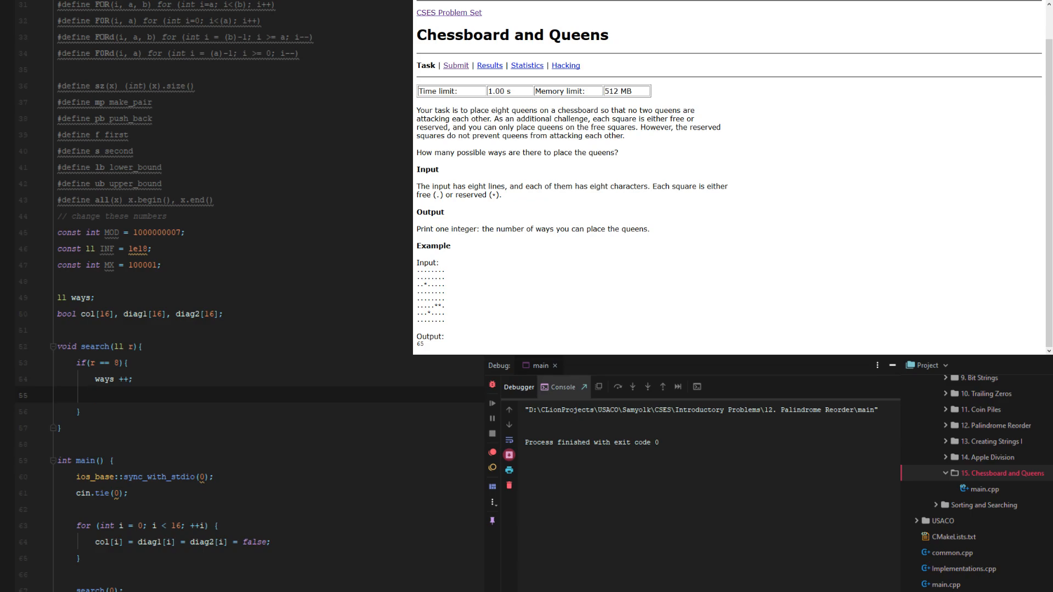
text(return;)
text(for()
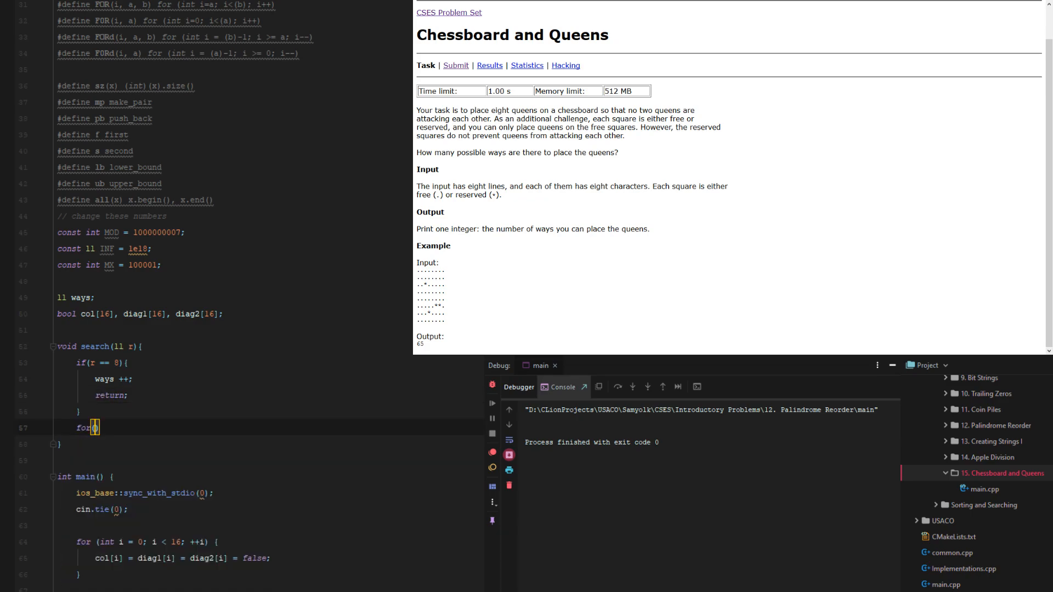
Step: Start the column loop for(ll c = 0; c < 8; c++) inside search
text(ll i)
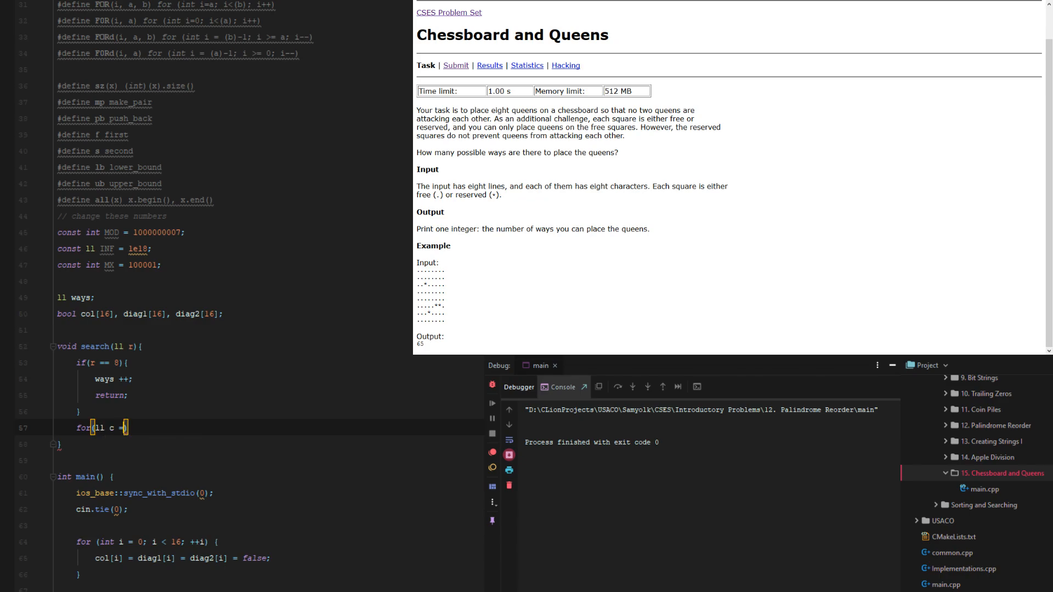
text(0;)
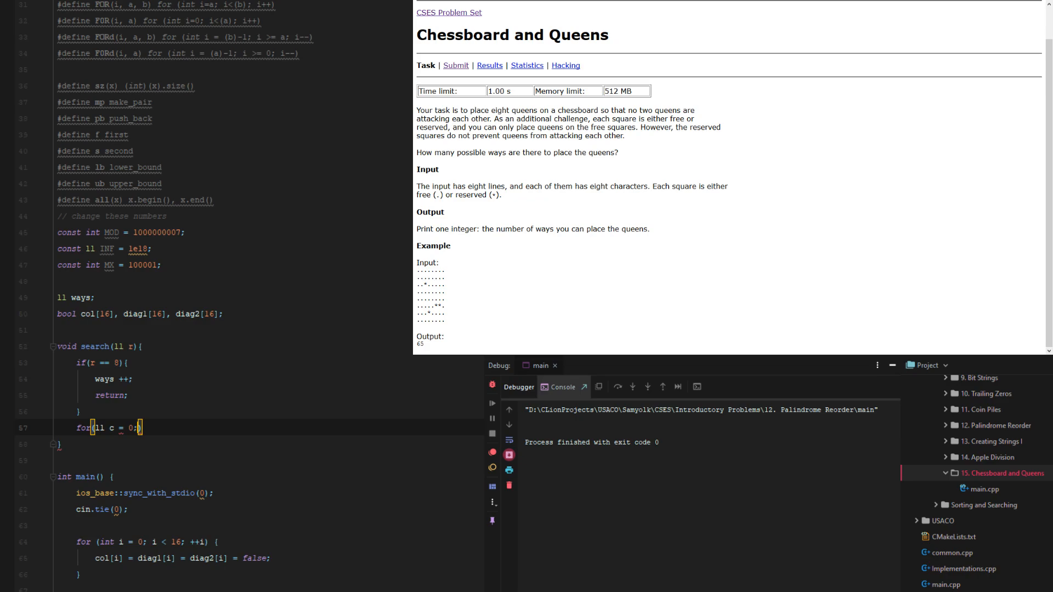
text(c)
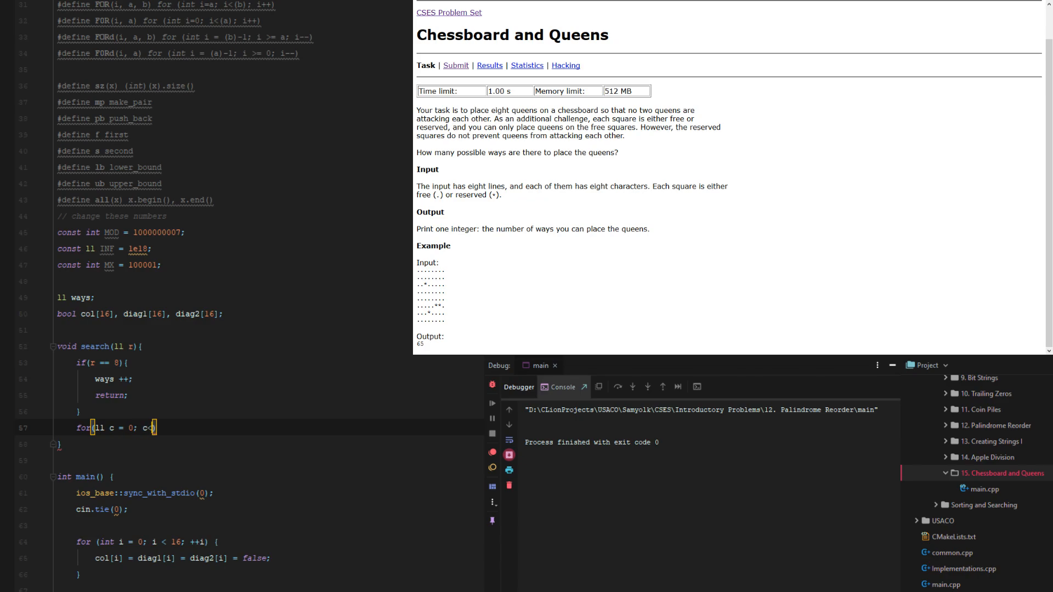
text(<)
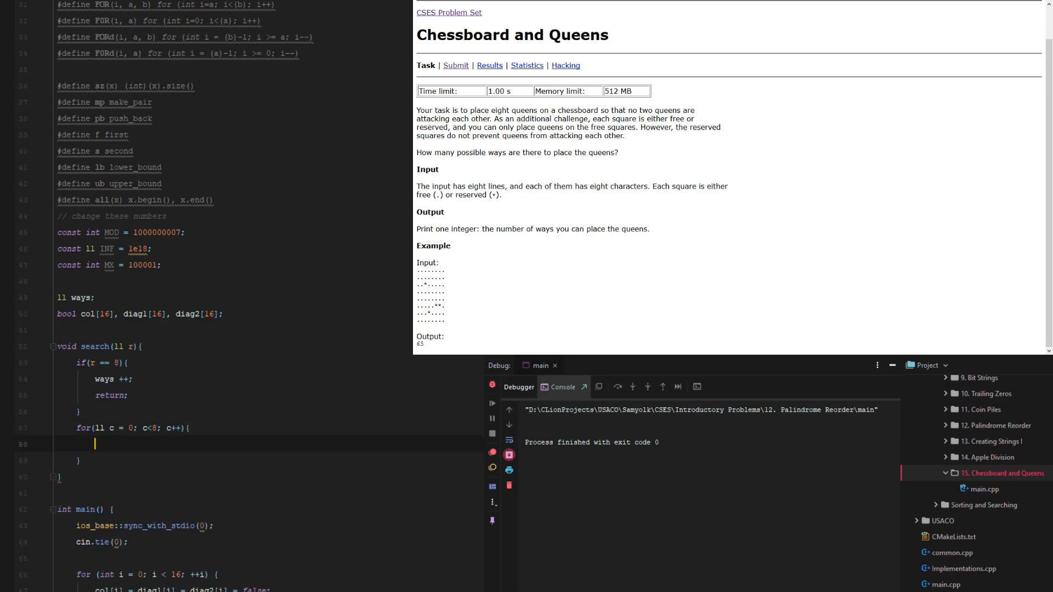
Step: Add the check if(col[c] || diag1[r+c] || diag2[r-c+7]) inside the column loop
text(col[c] = diag2)
text(if()
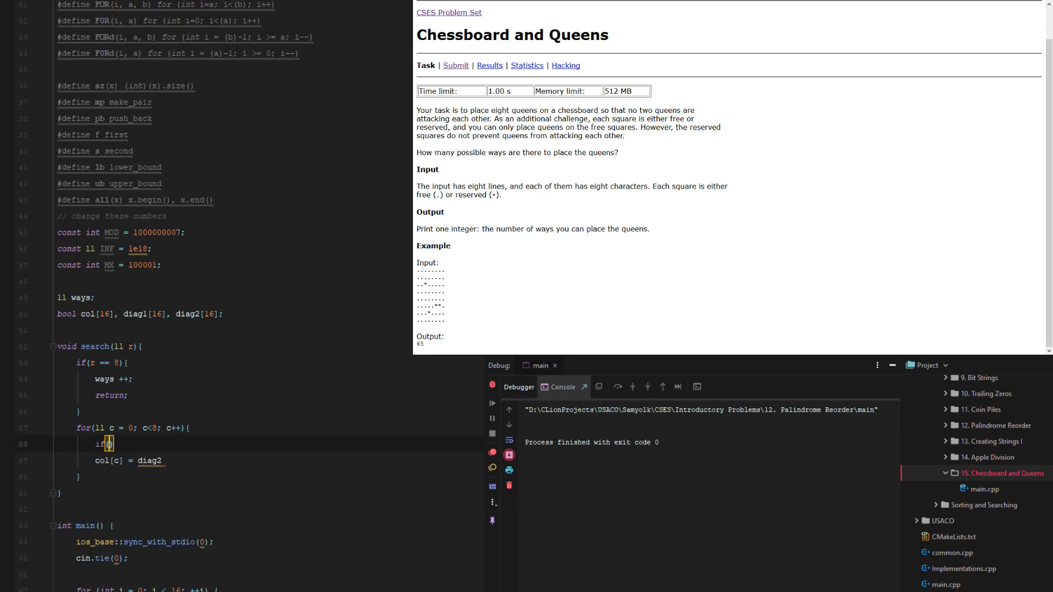
text(col[c] ||)
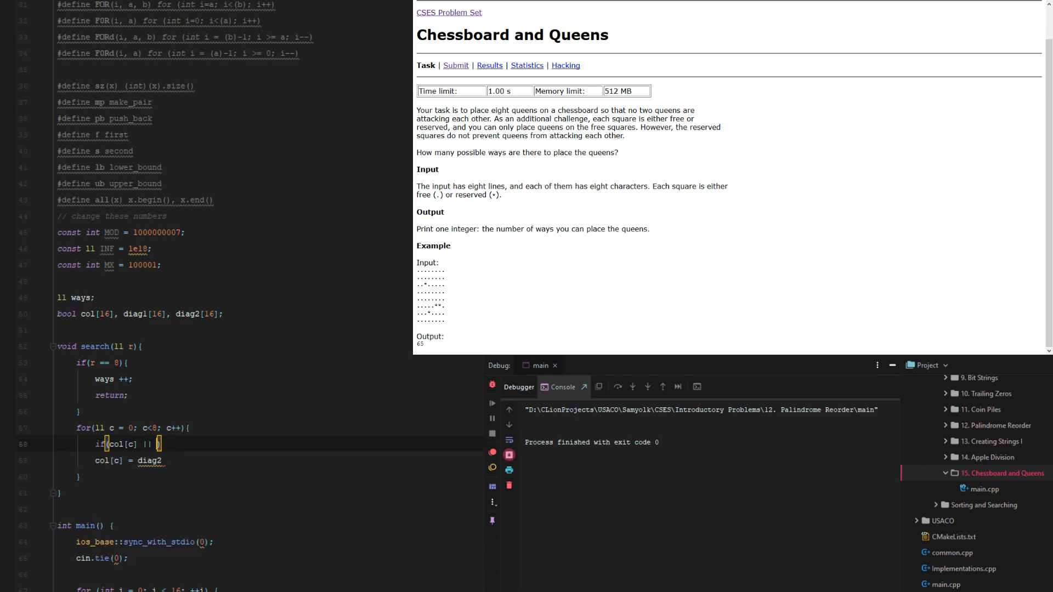
text(diag1[r+c] || diag2[r-c)
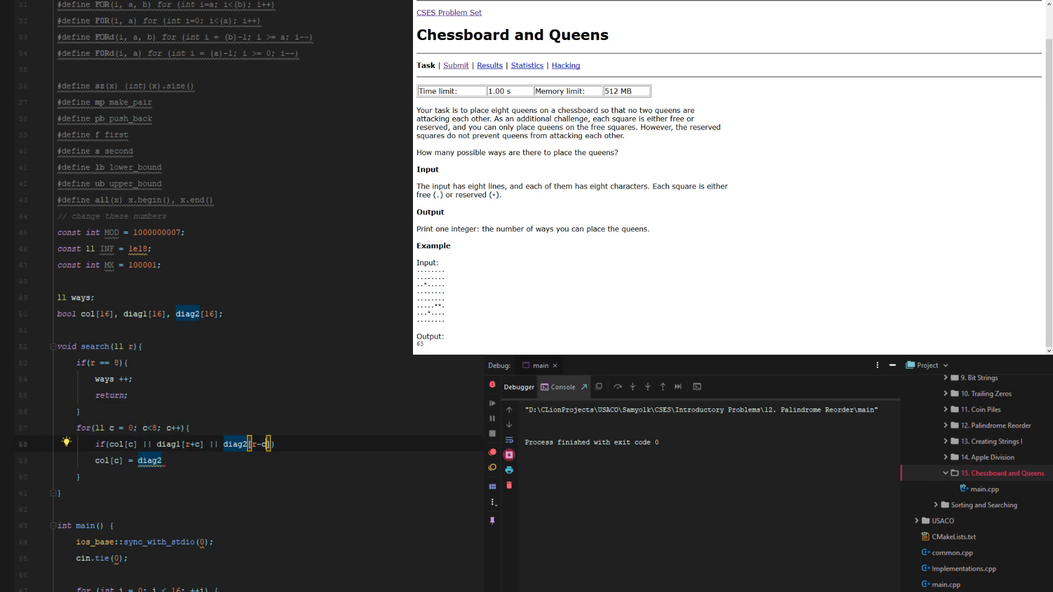
text(+7)
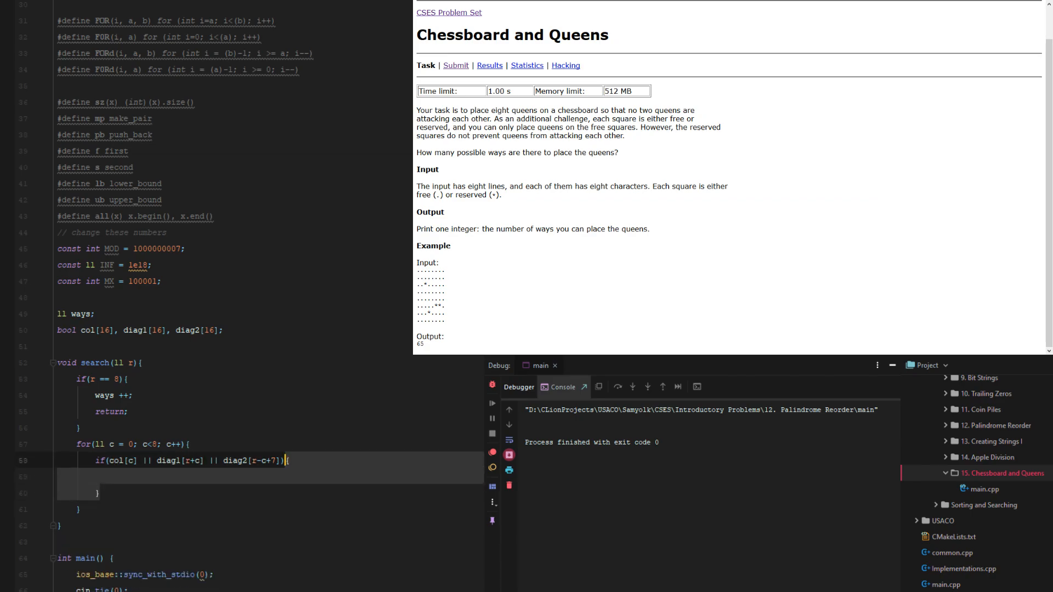
text(ci)
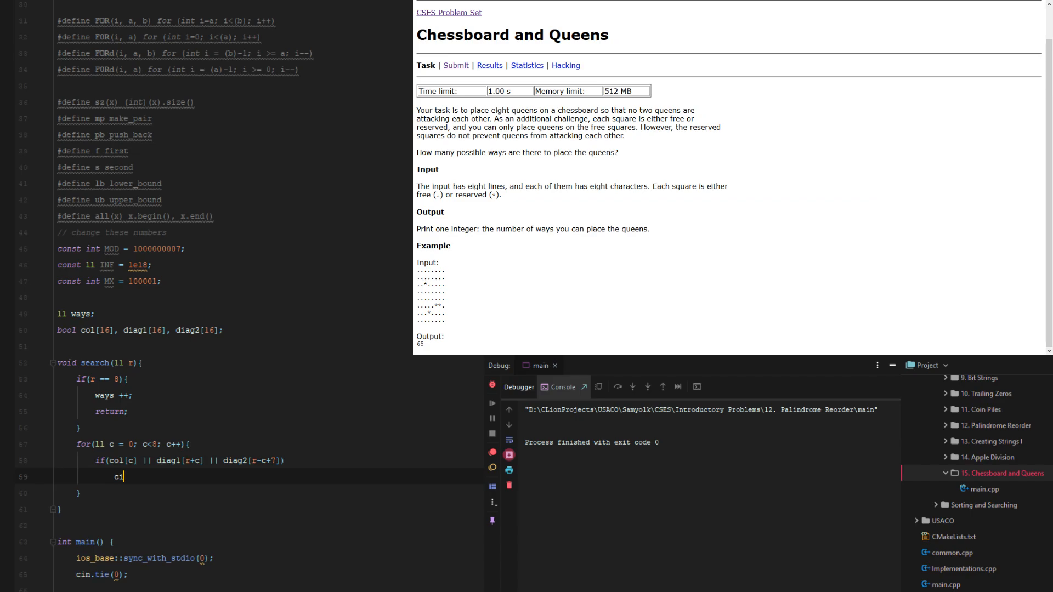
Step: Continue on occupied squares, then set col[c] = diag1[r+c] = diag2[r-c+7] = true
text(ontinue;)
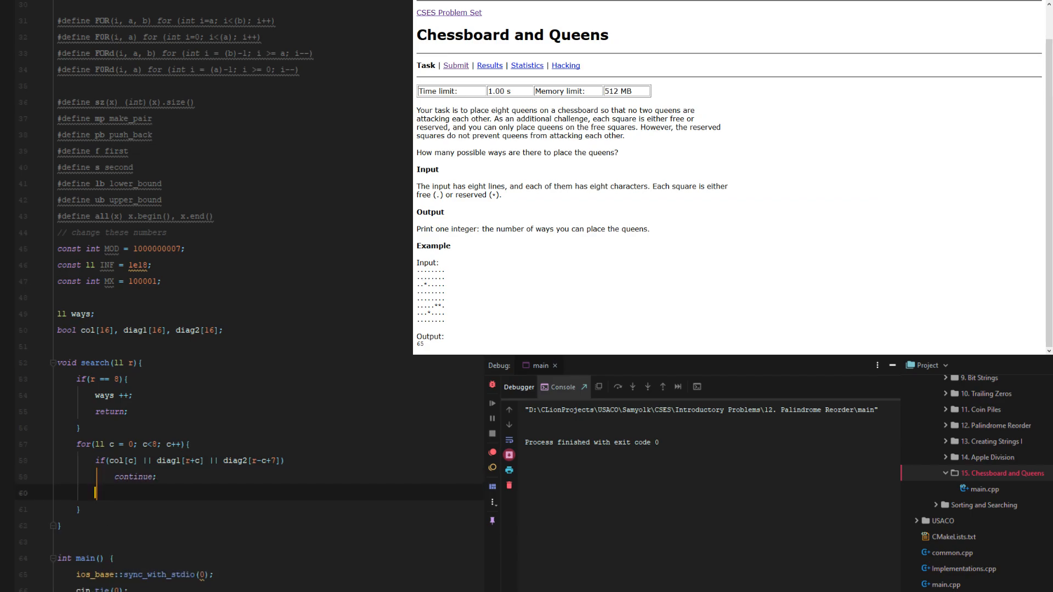
text(col)
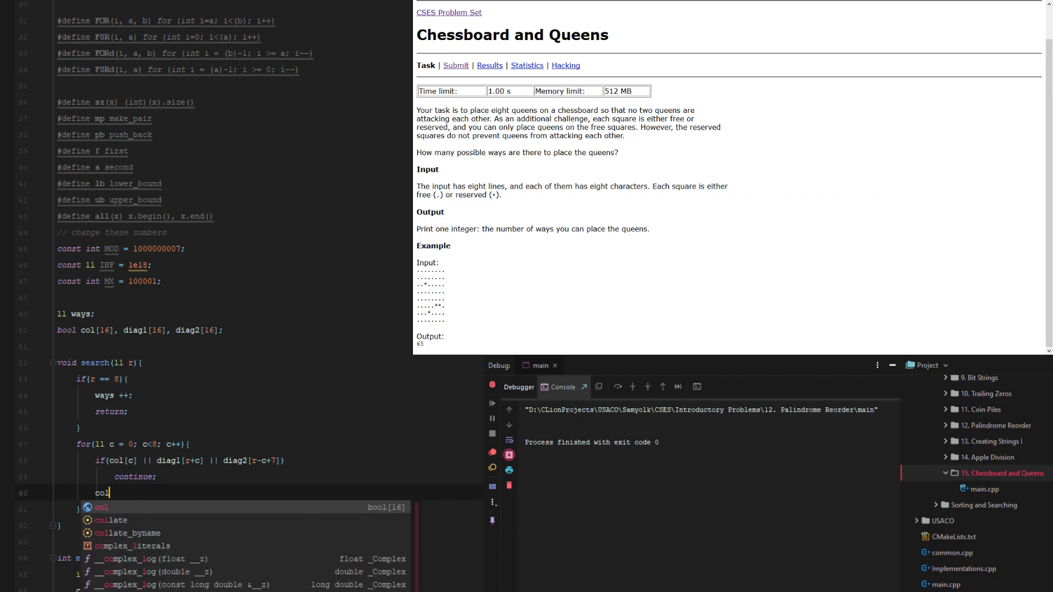
text([c] =)
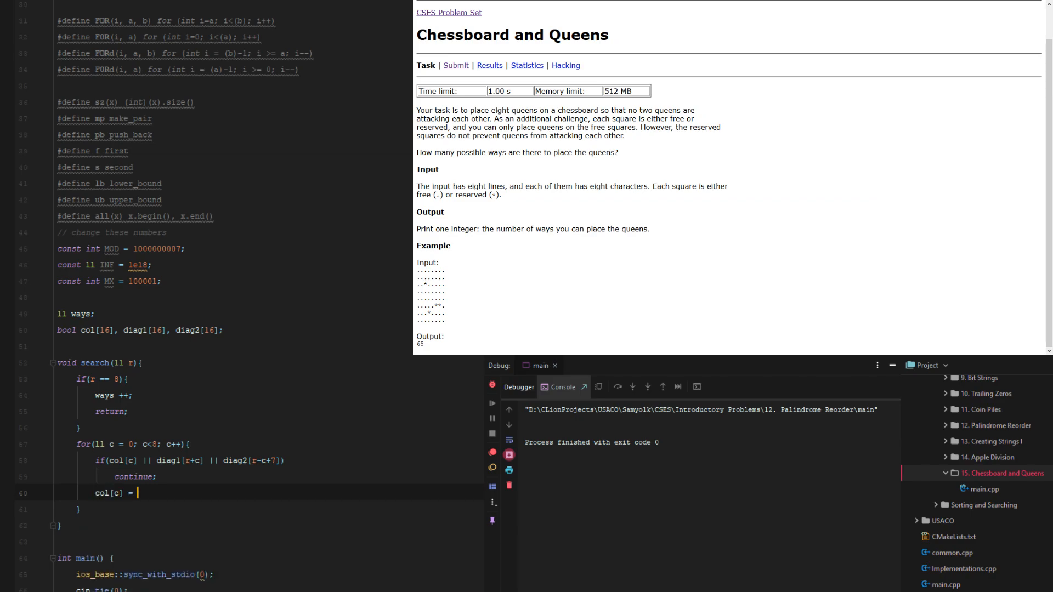
text(diag1[r+c] =)
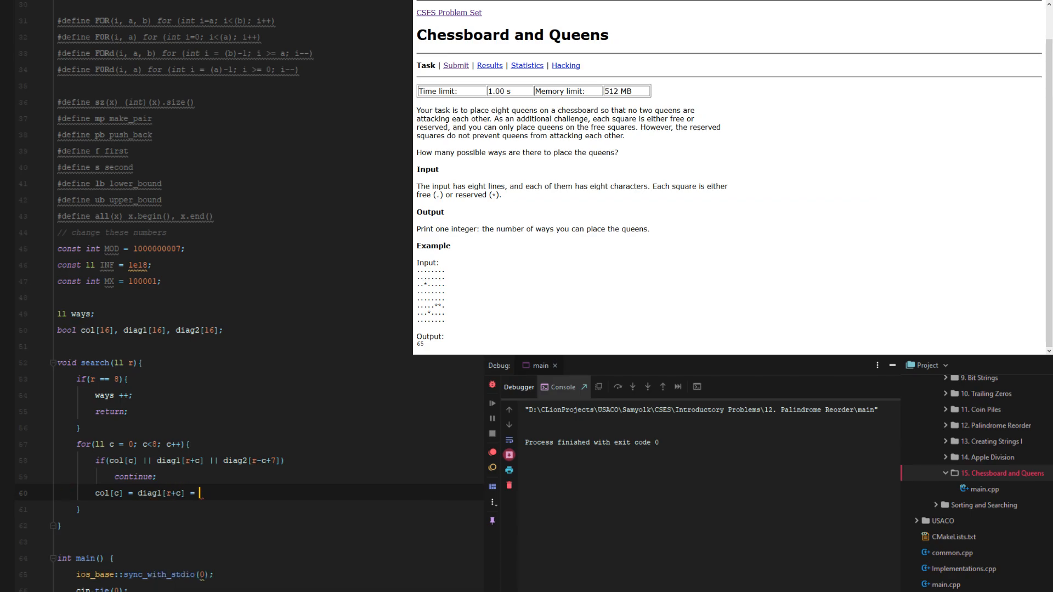
text(diag2[])
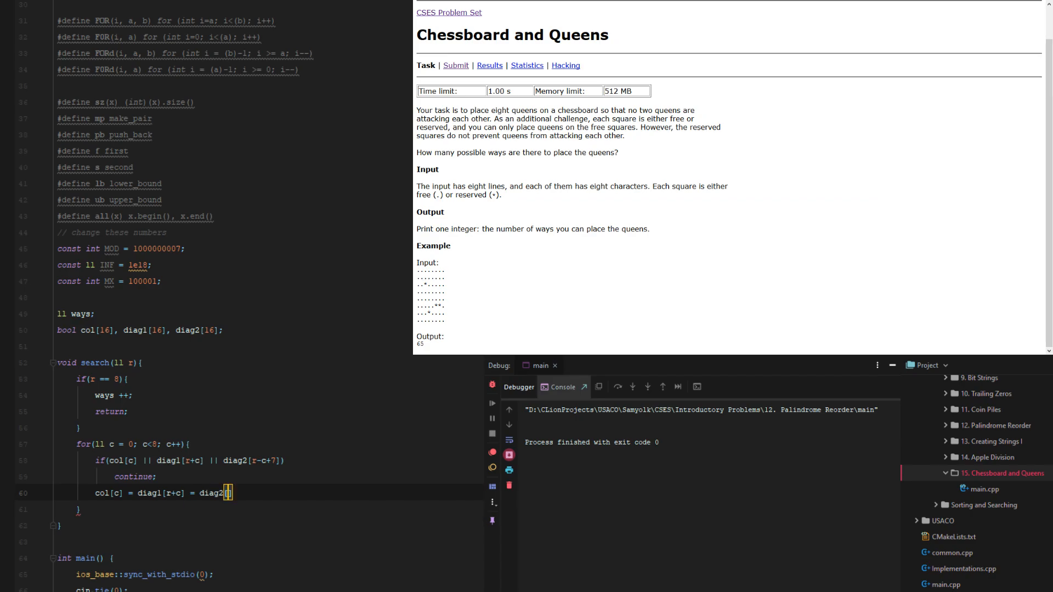
text(r-c+7)
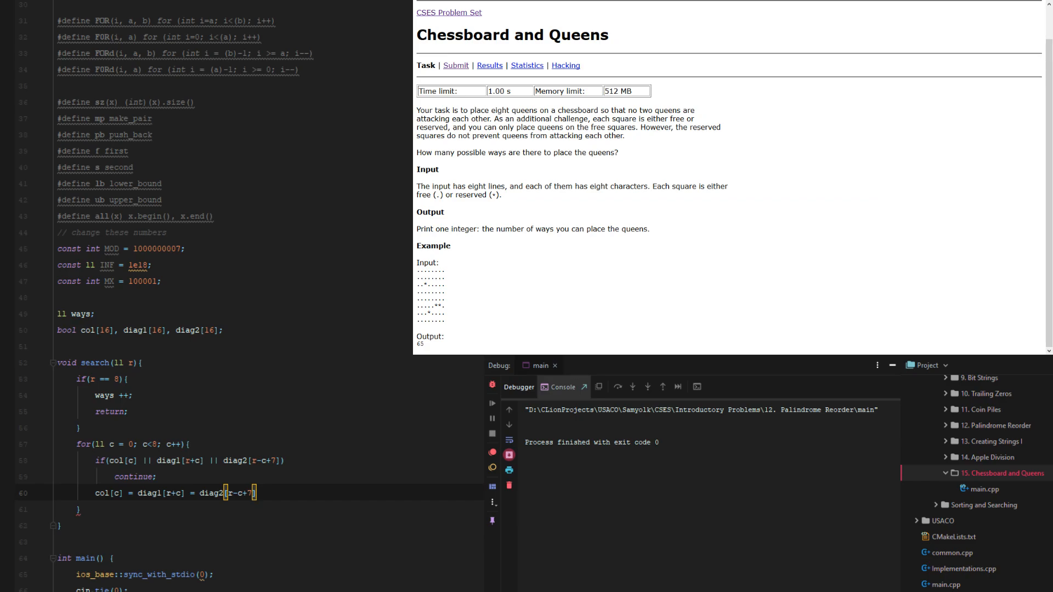
text(= true;)
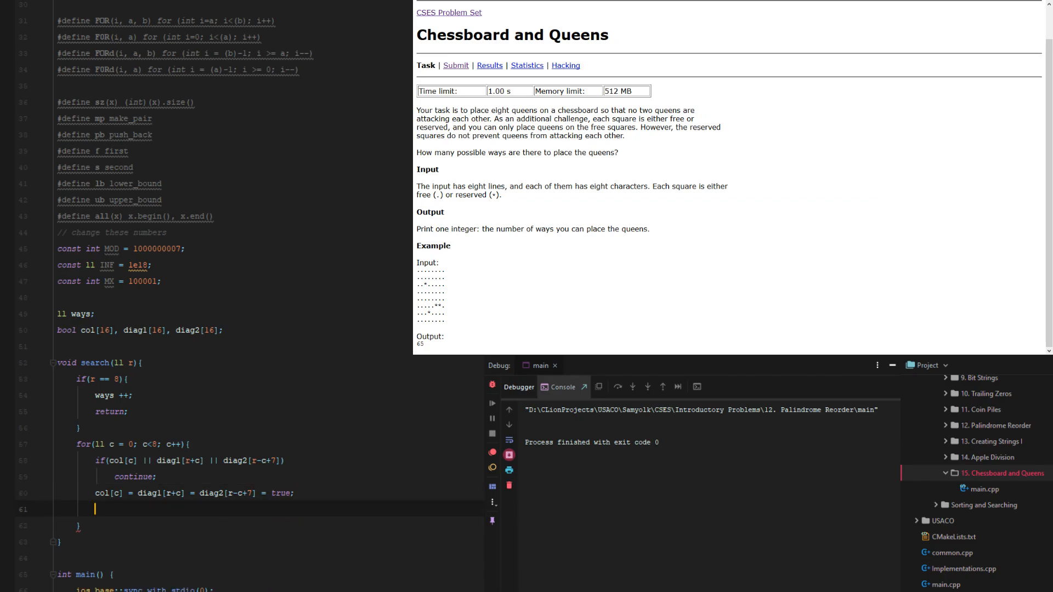
Step: Recurse with search(r+1), then reset col[c], diag1[r+c], diag2[r-c+7] to false
text(search(r+1);)
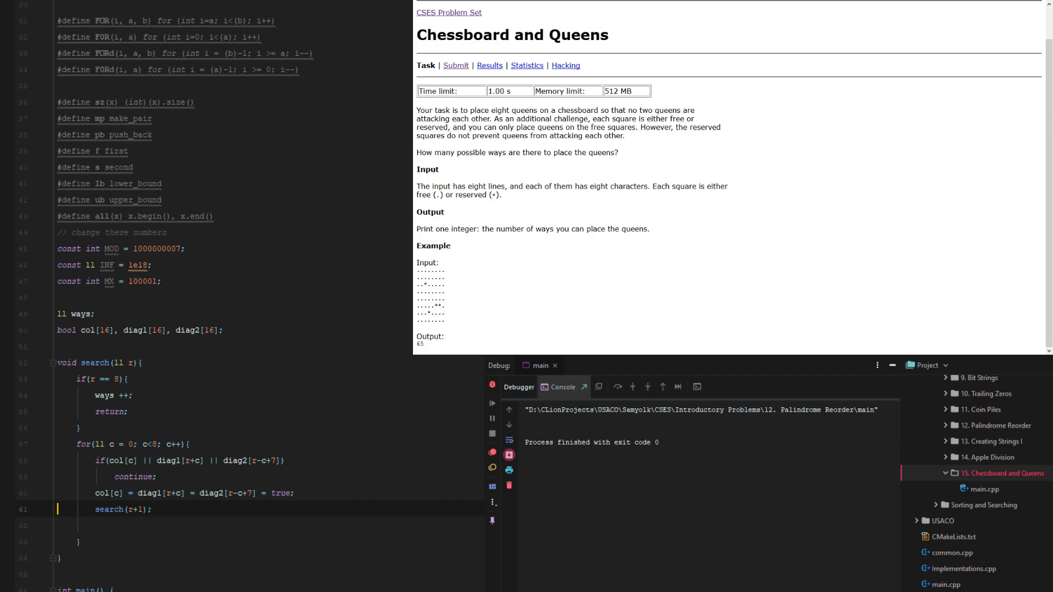
text(col[c] = diag1[r+c] = diag2[r-c+7] = true;)
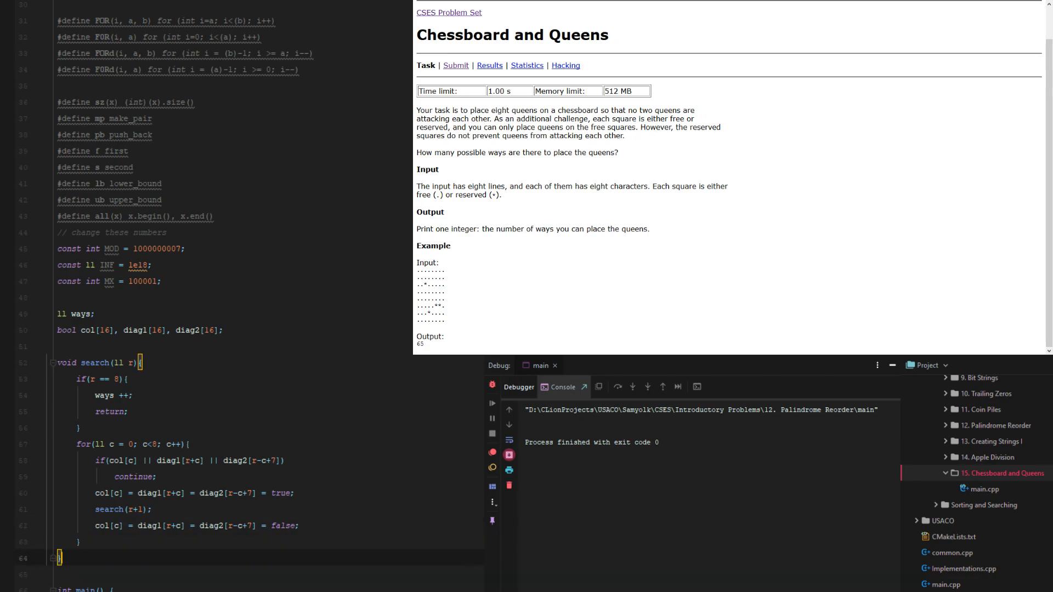
text(cpu)
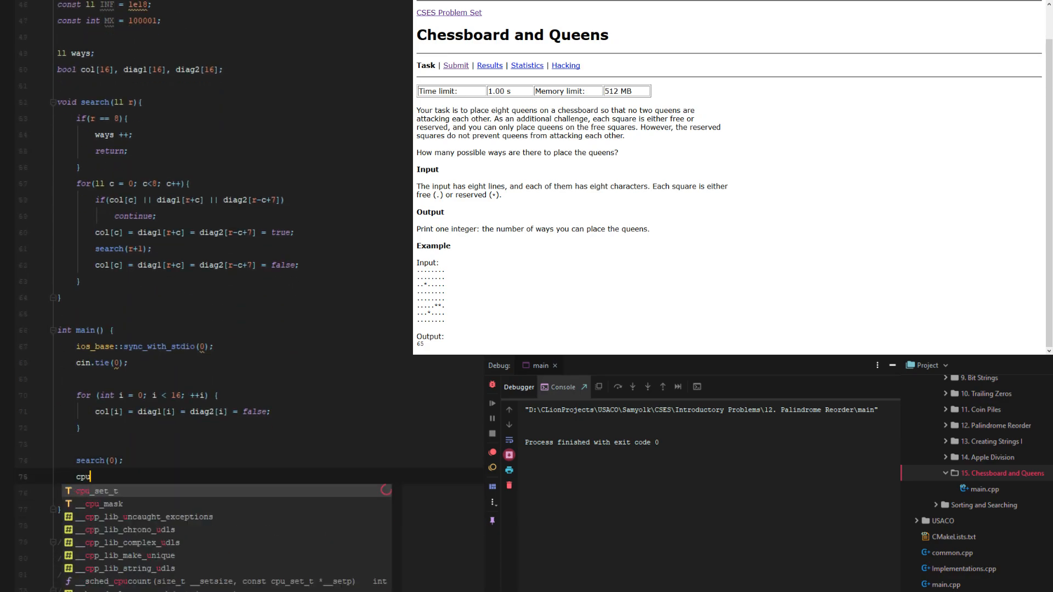
Step: Print ways with cout after search(0) and run the program, getting 92
text(cout <<)
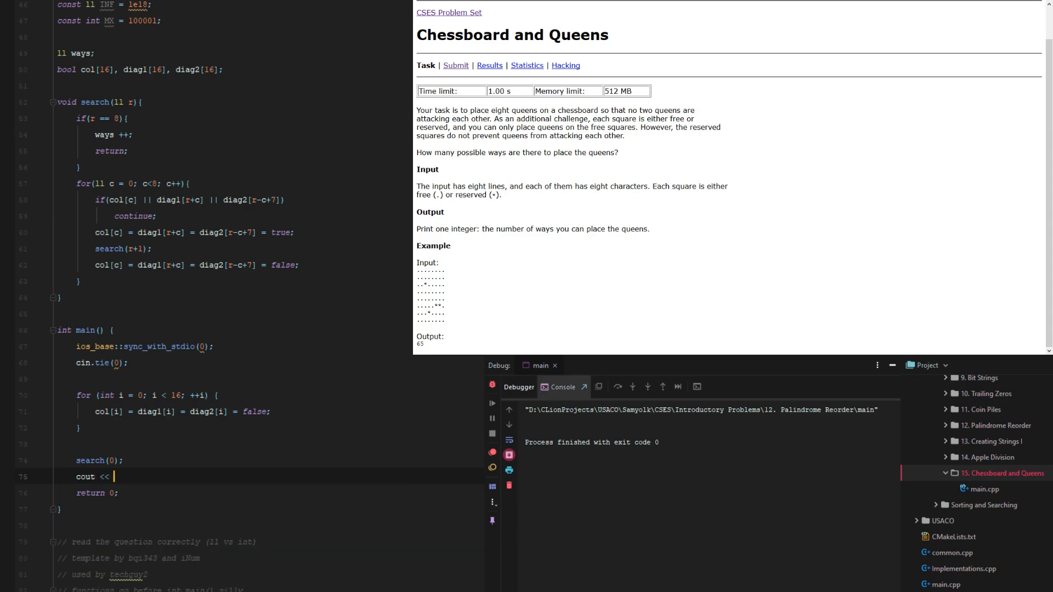
text(ways;)
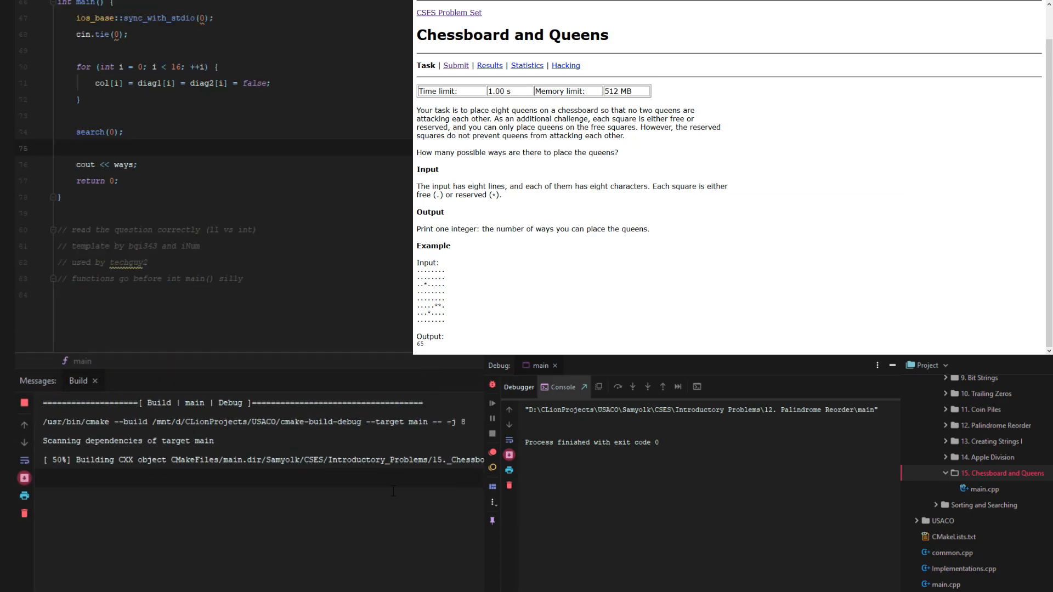
scroll(up, 3)
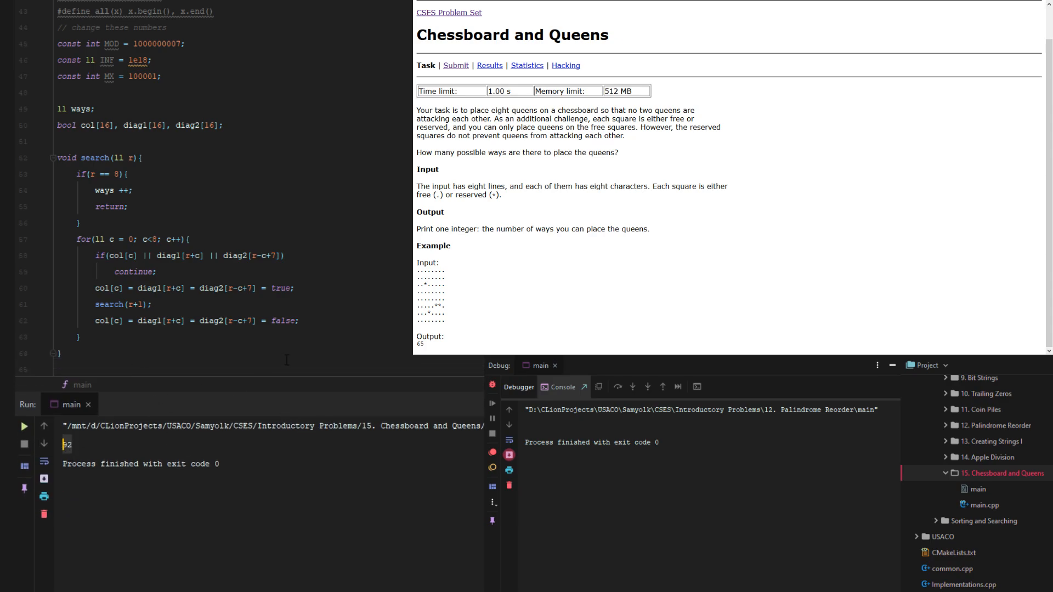
scroll(down, 3)
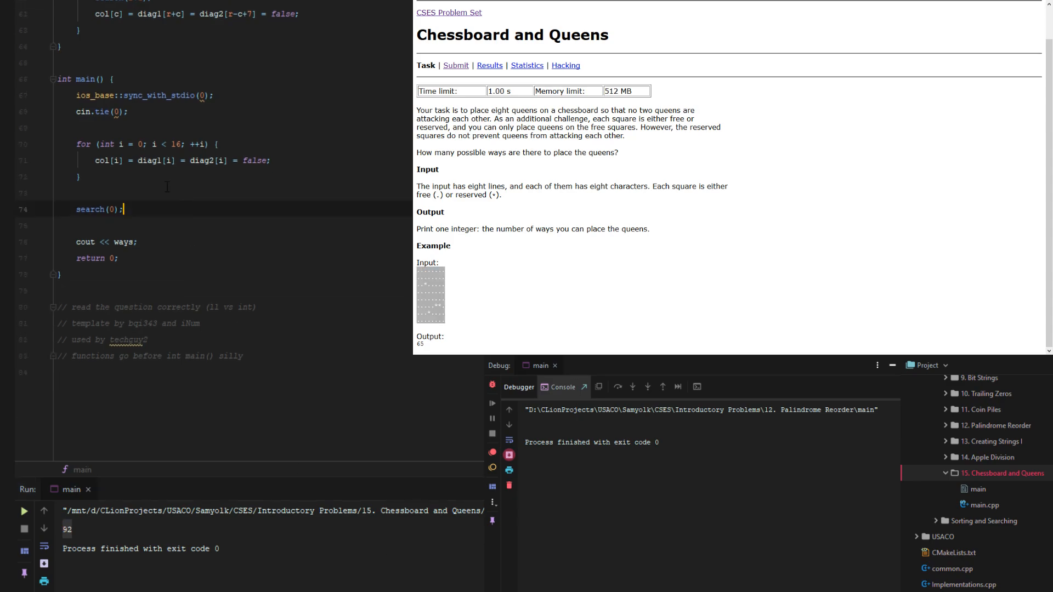
Step: Declare a global reserved[8][8] array above main
click(77, 193)
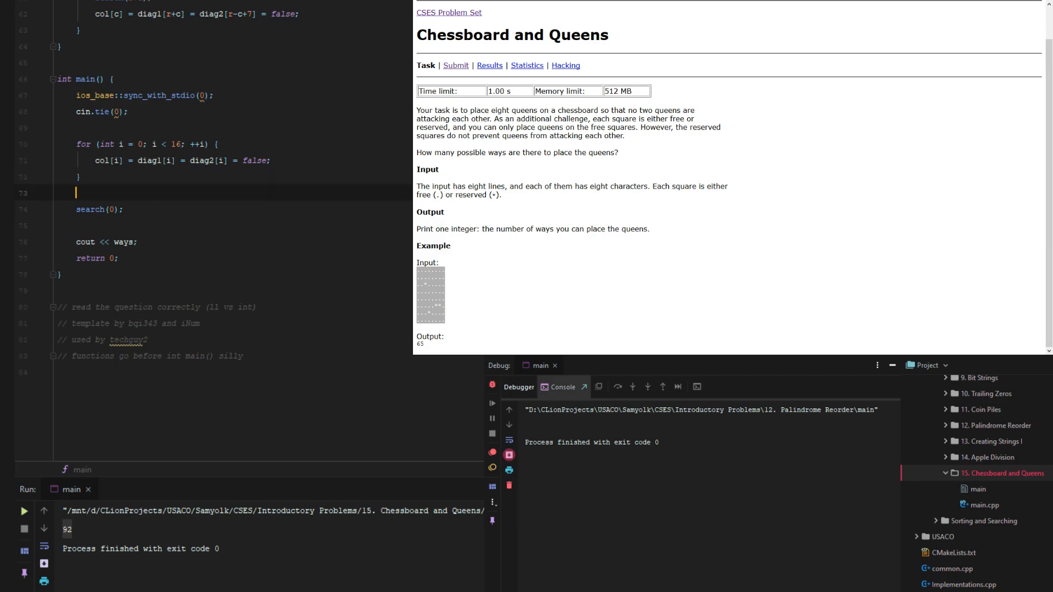
scroll(up, 3)
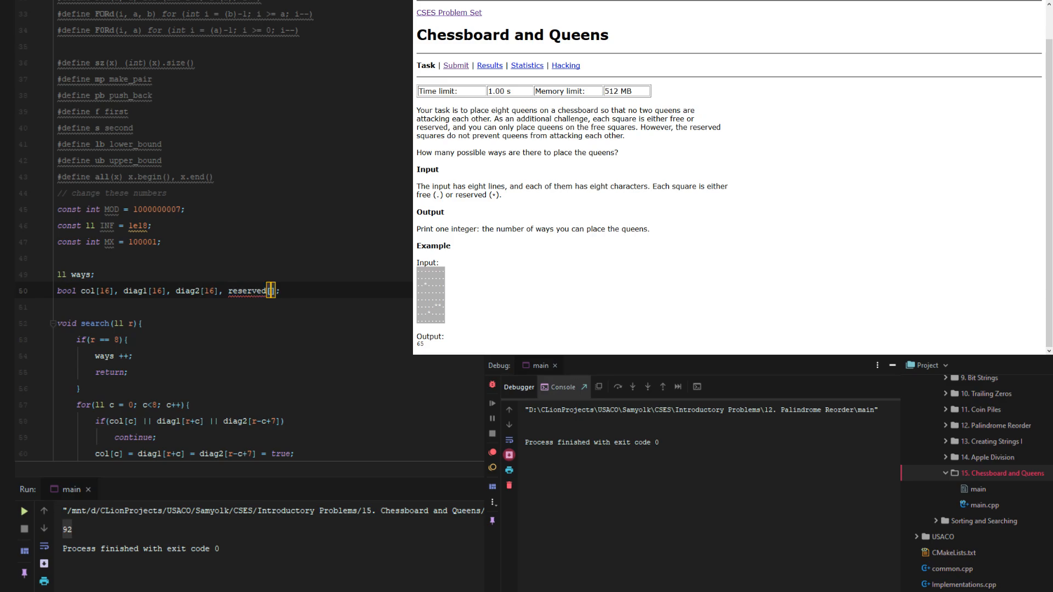
text(8][8)
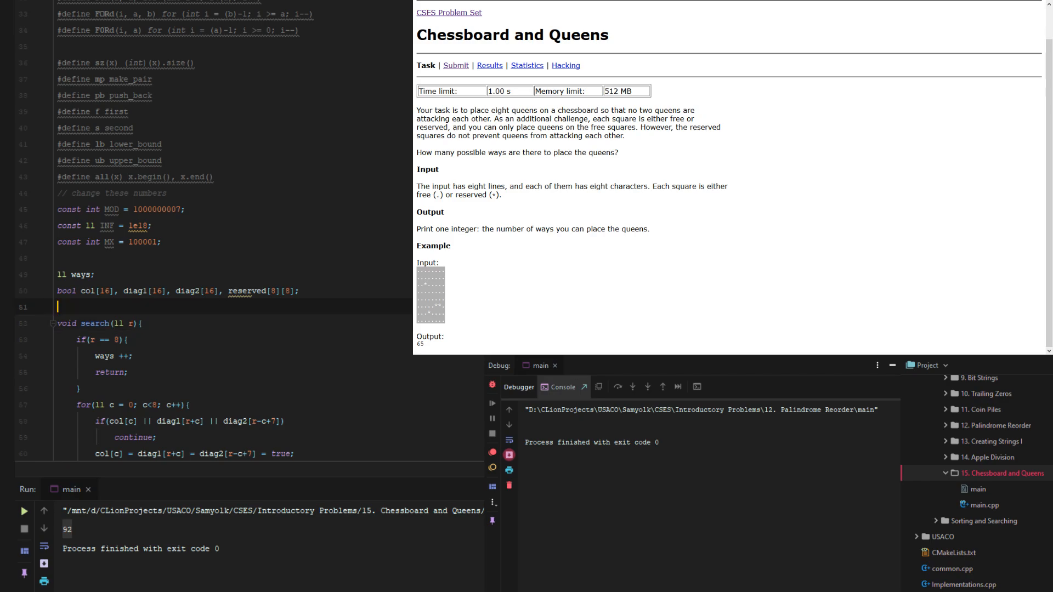
scroll(down, 3)
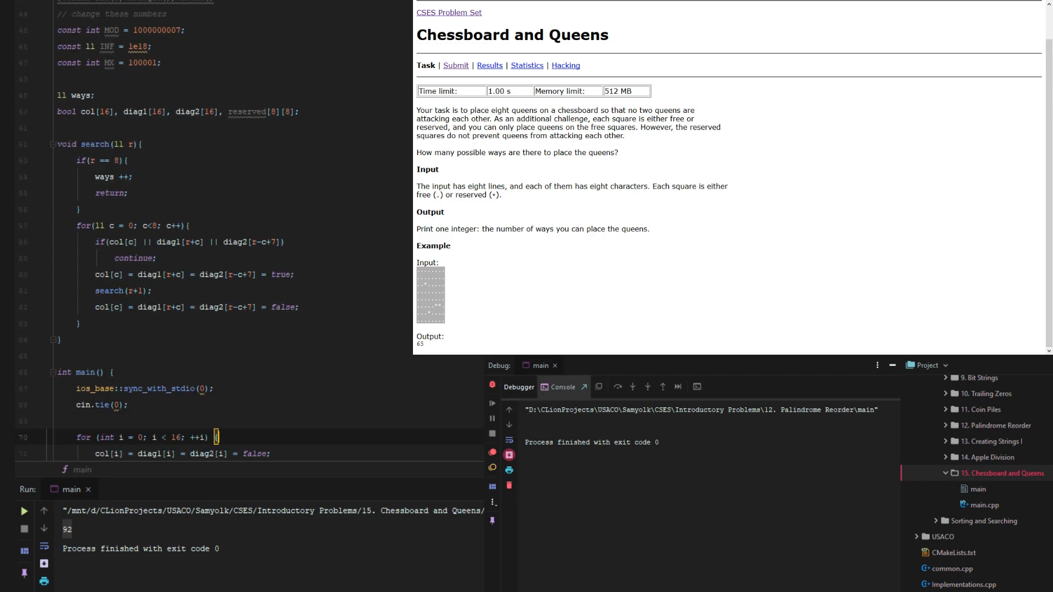
scroll(down, 3)
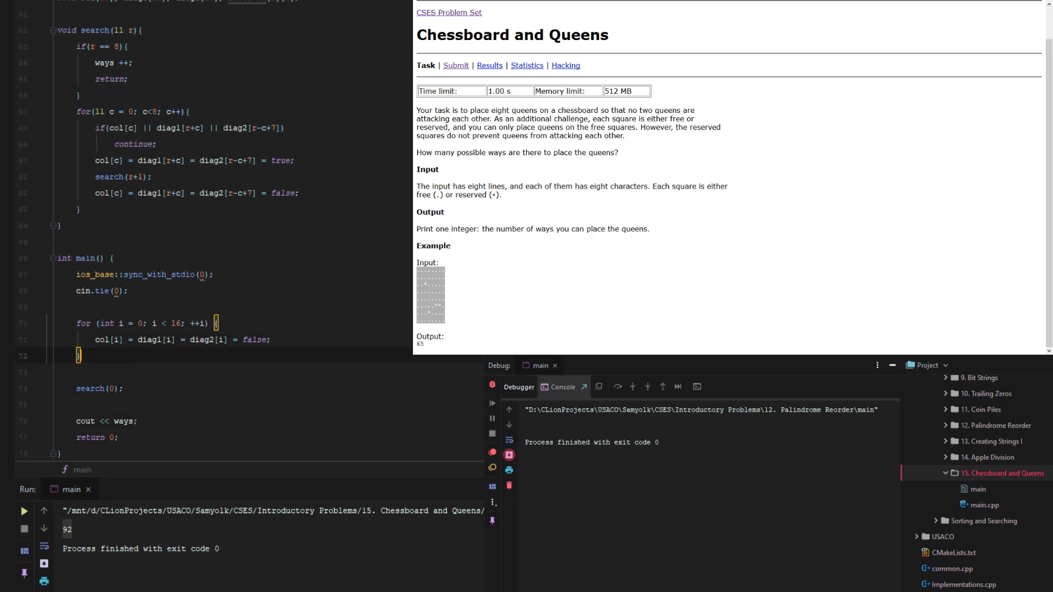
Step: Add nested for loops over j and k up to 8 in main before search(0)
text(for (int j = 0; j < ; ++j) {)
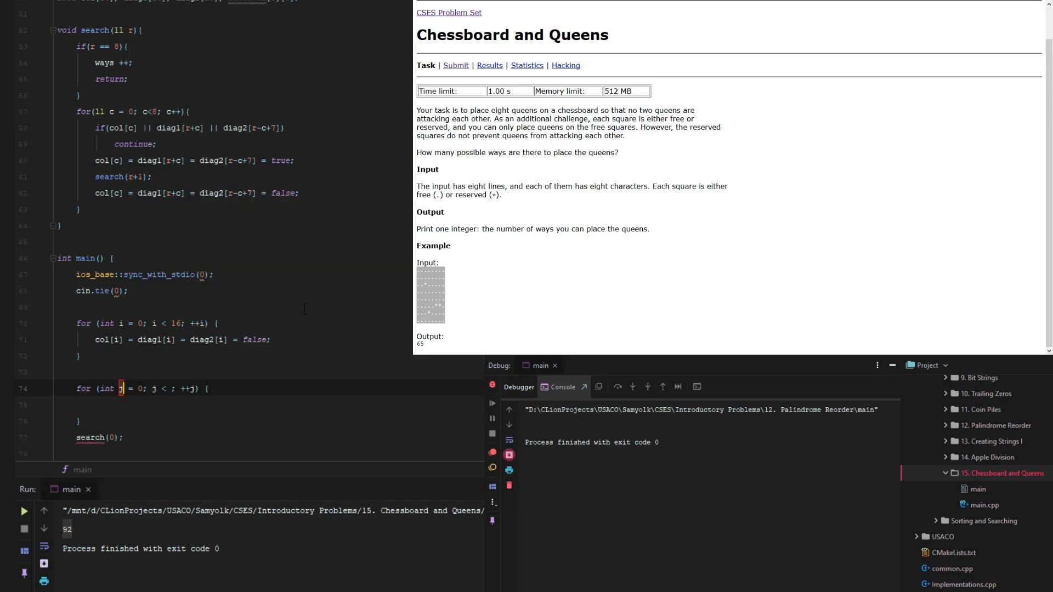
text(8)
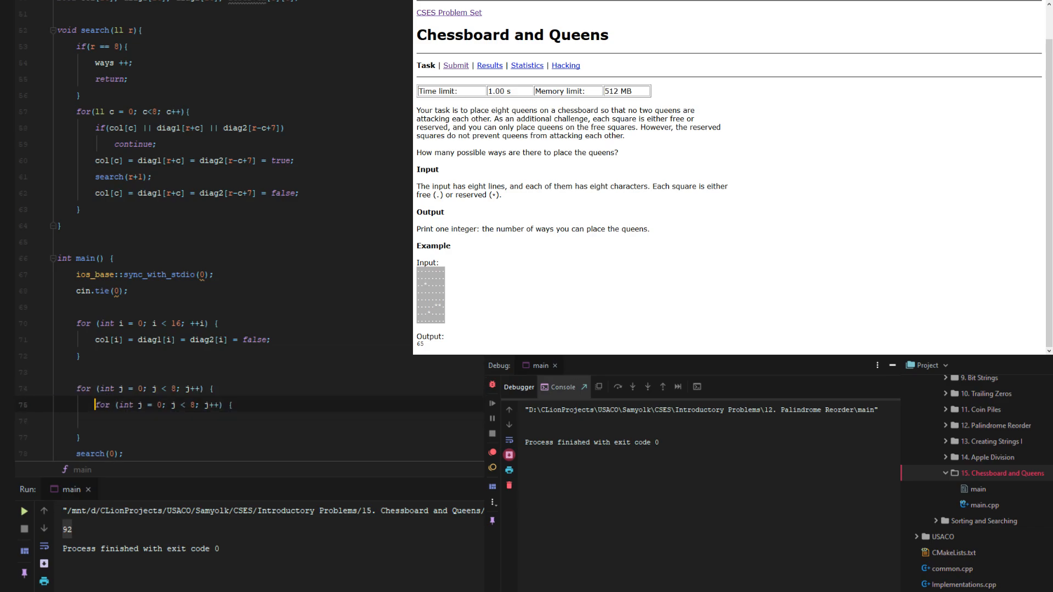
text(k)
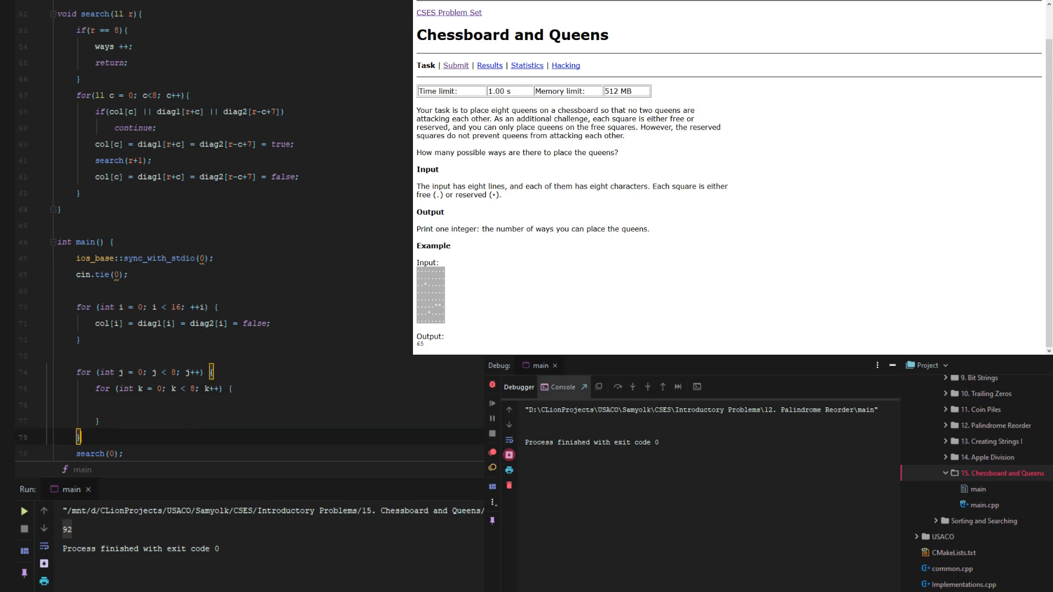
click(100, 405)
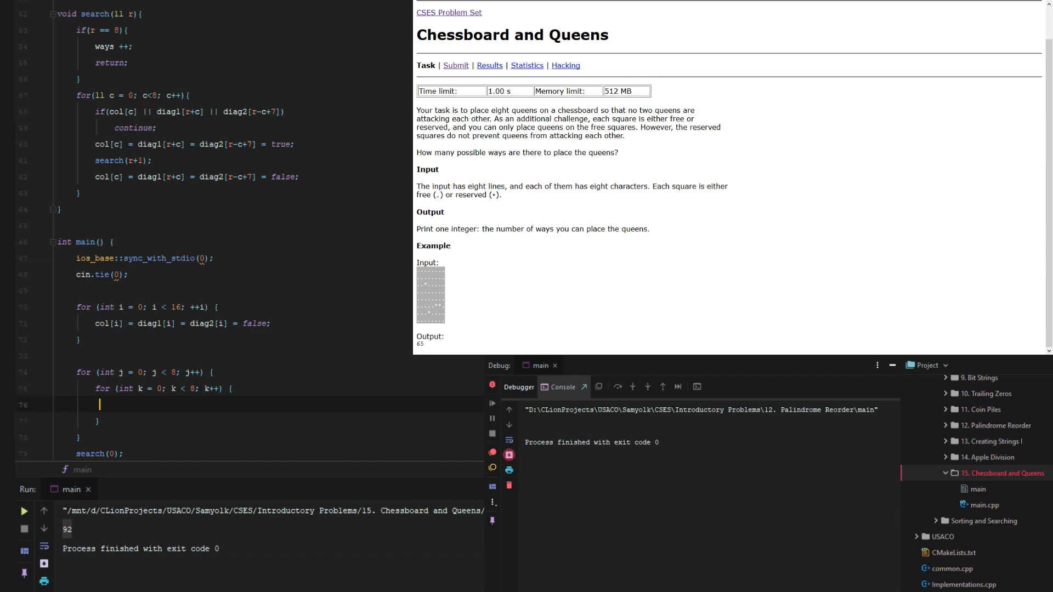
Step: Declare string x and read each board row with cin >> x inside the j loop
key(Return)
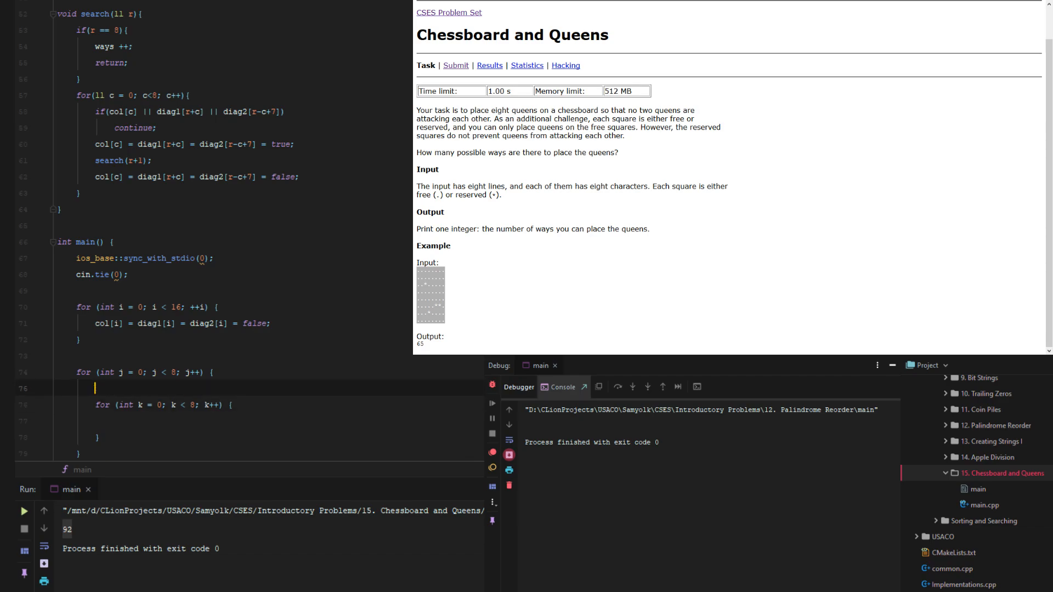
text(cin >>)
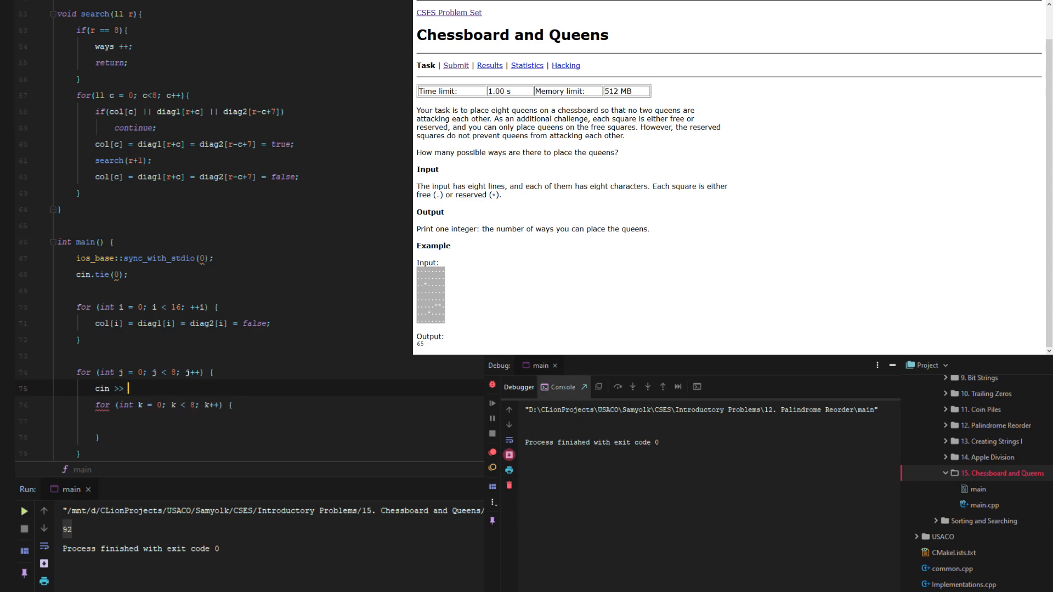
text(x;)
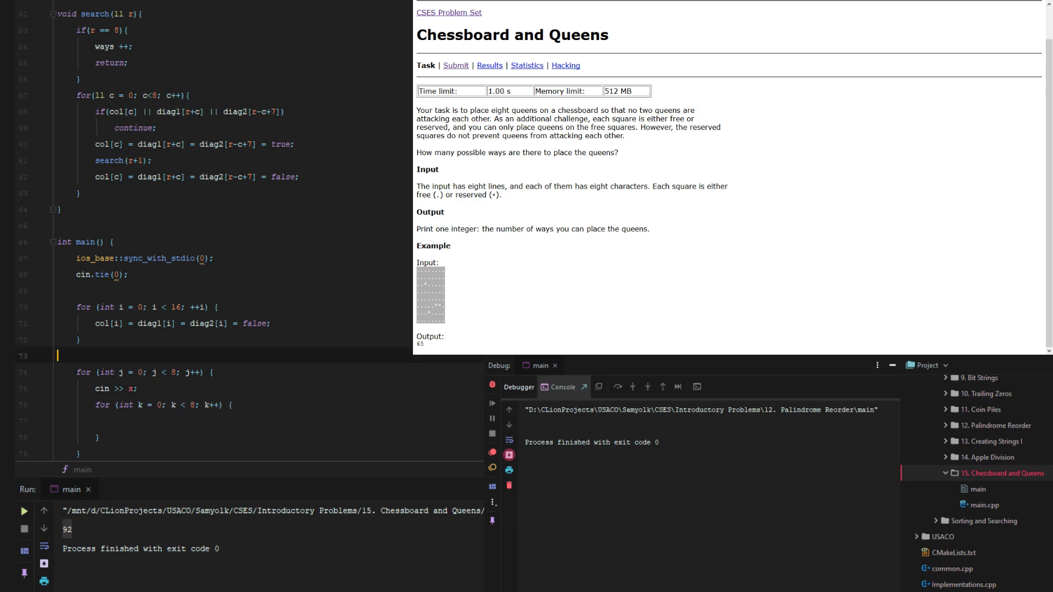
text(string x;)
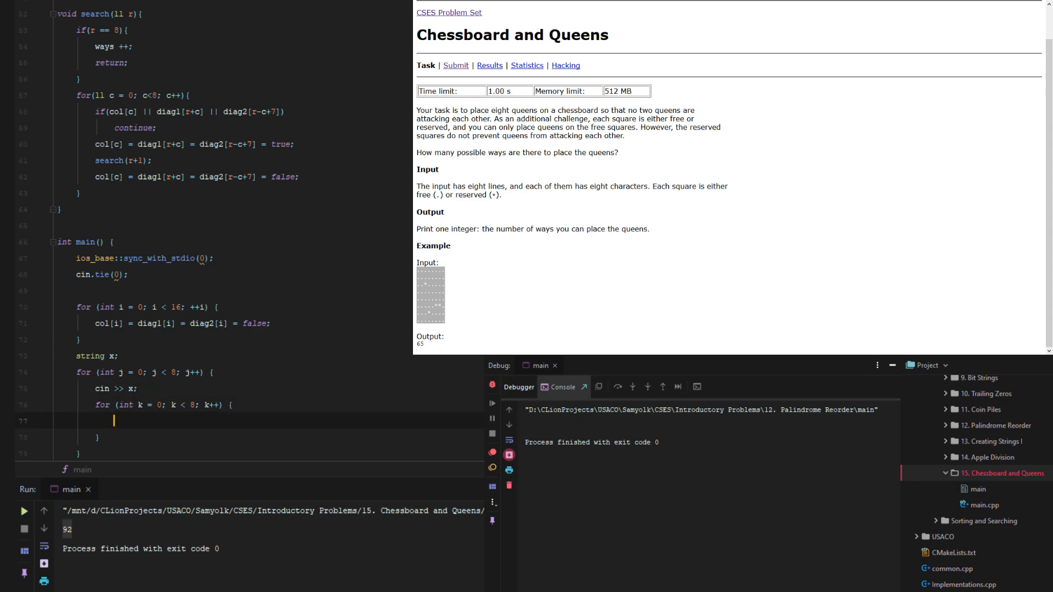
Step: Assign reserved[j][k] from comparing x[k] with '.' inside the k loop
text(if)
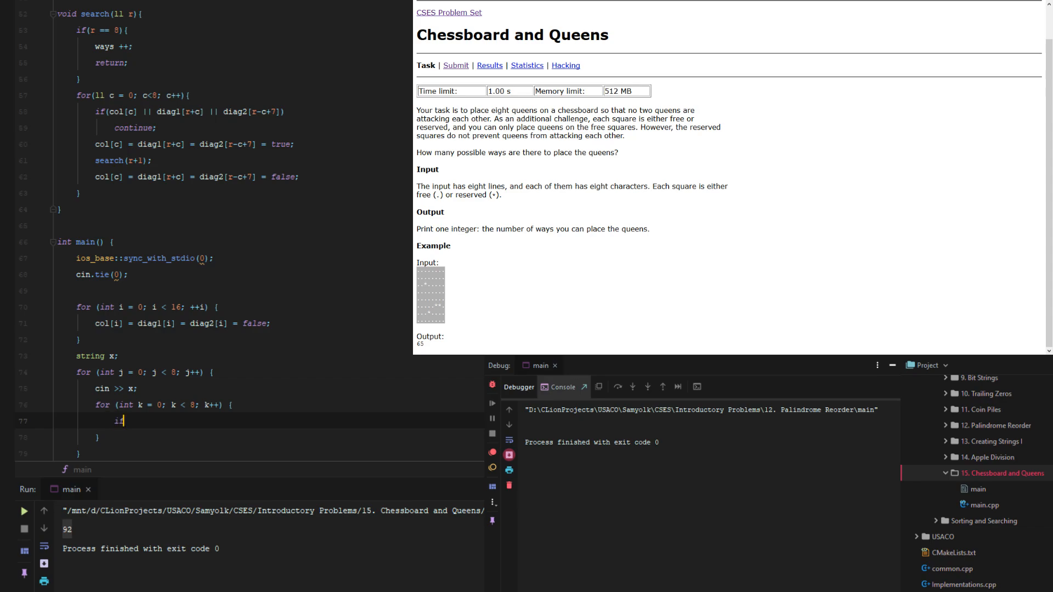
text((x[k] == ')
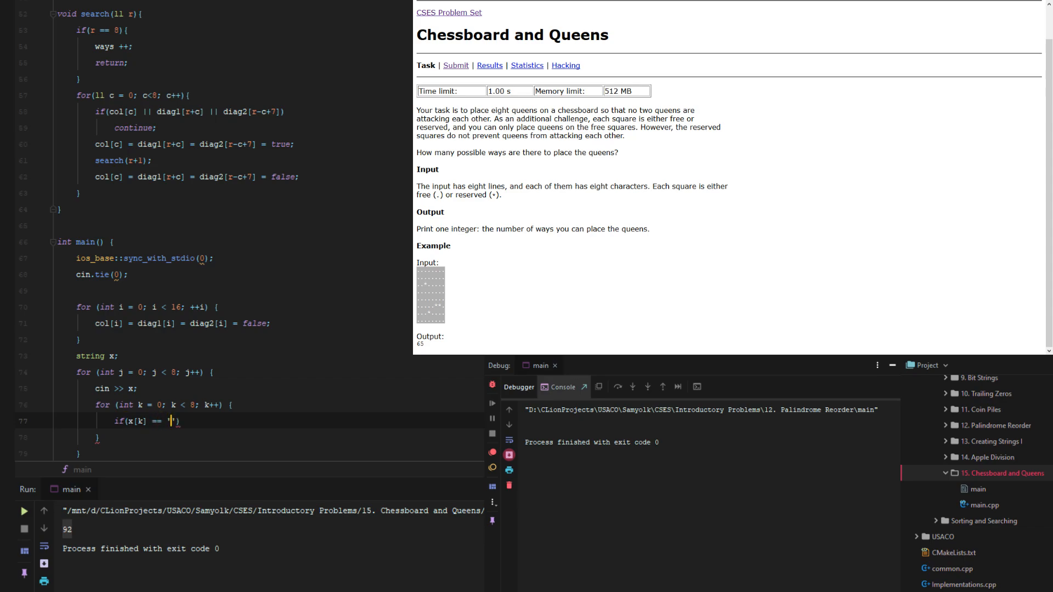
text(.)
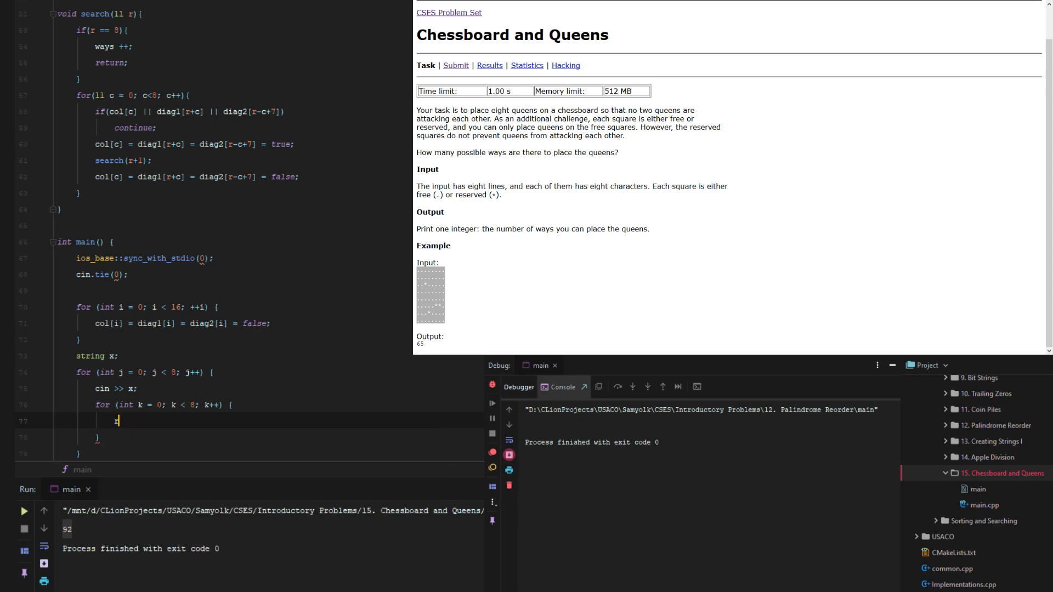
text(reserved[)
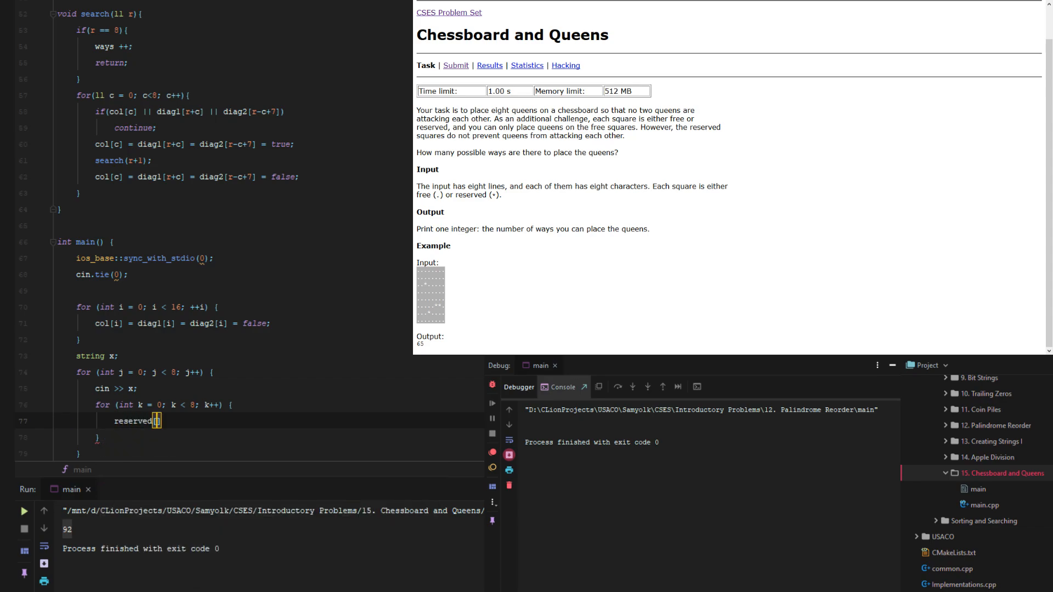
text([j])
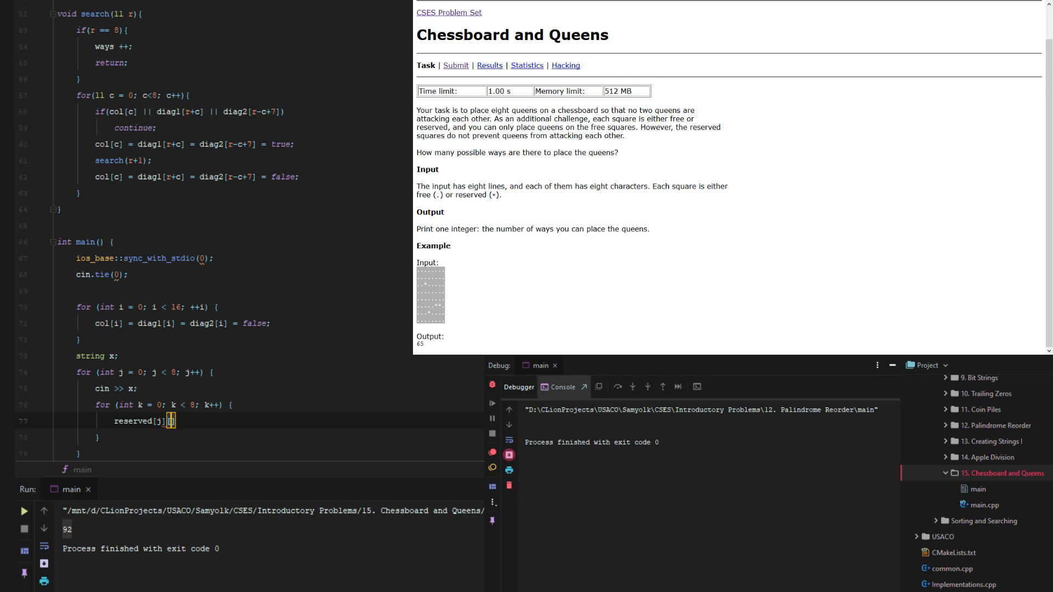
text([k] =)
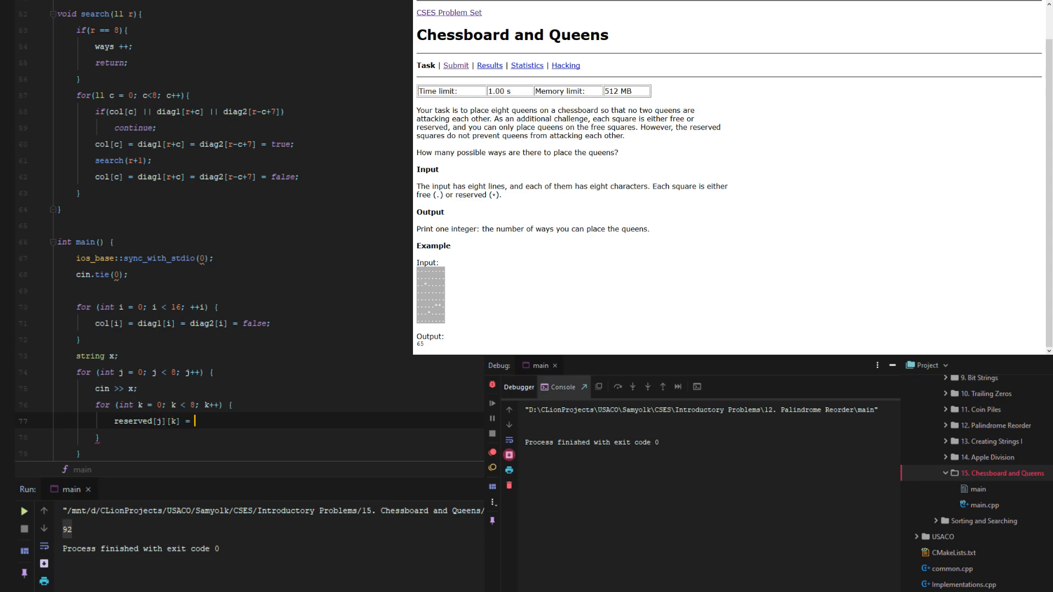
text(x[k] == '.';)
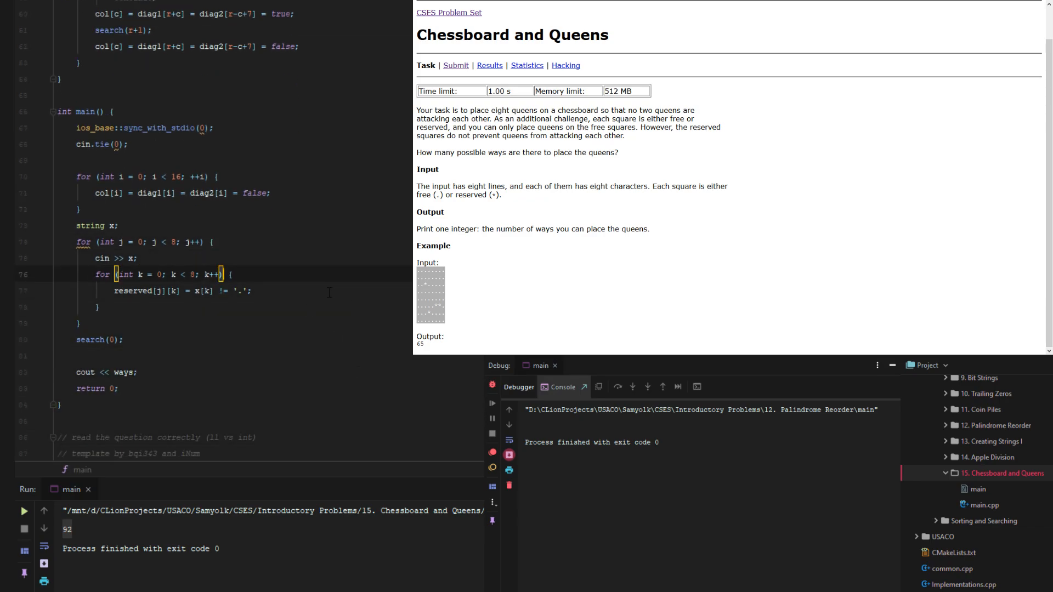
Step: Extend search()'s if condition with || reserved[r][c] so reserved squares are skipped
scroll(up, 3)
text(if(col[c] || diag1[r+c] || diag2[r-c+7] || )
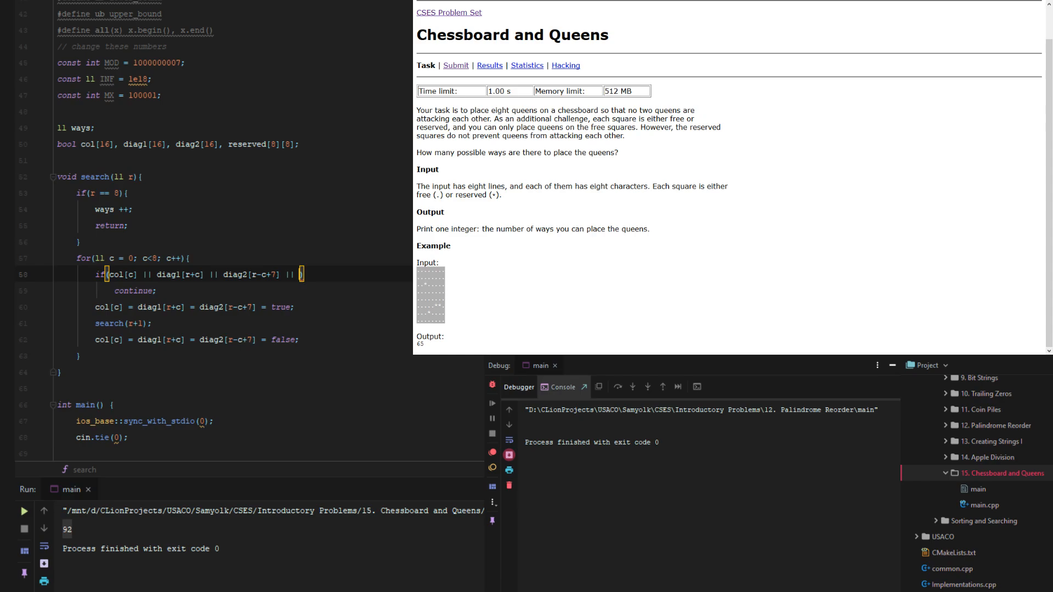
text(b[r][c)
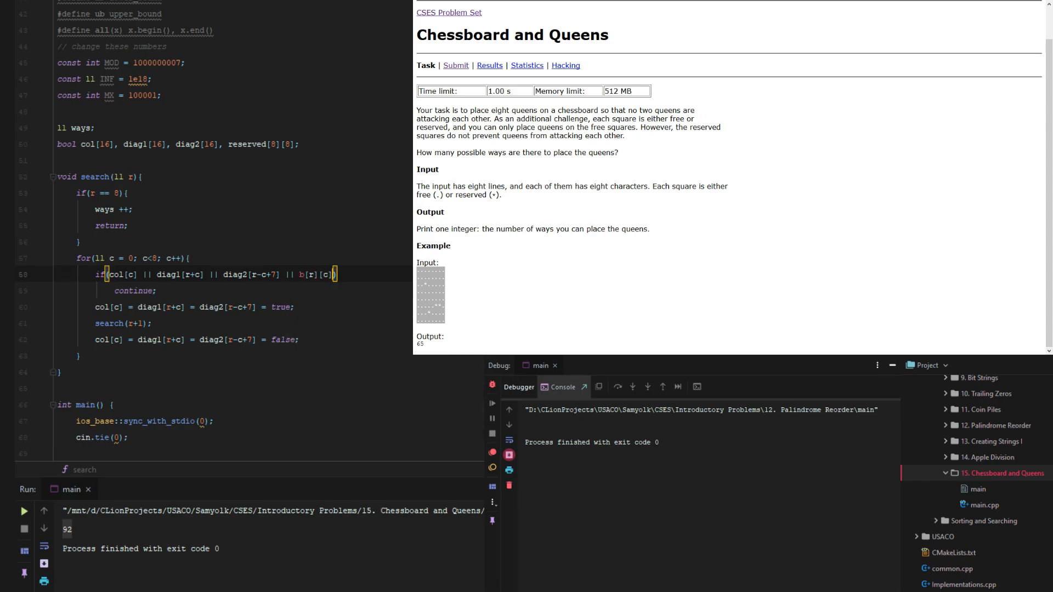
text(eserved)
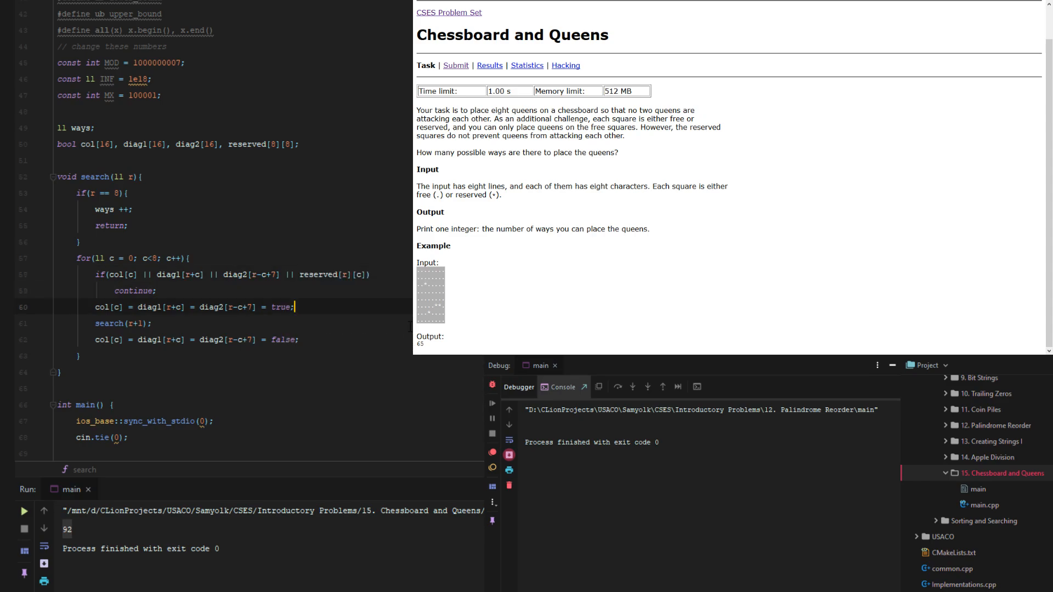
scroll(up, 3)
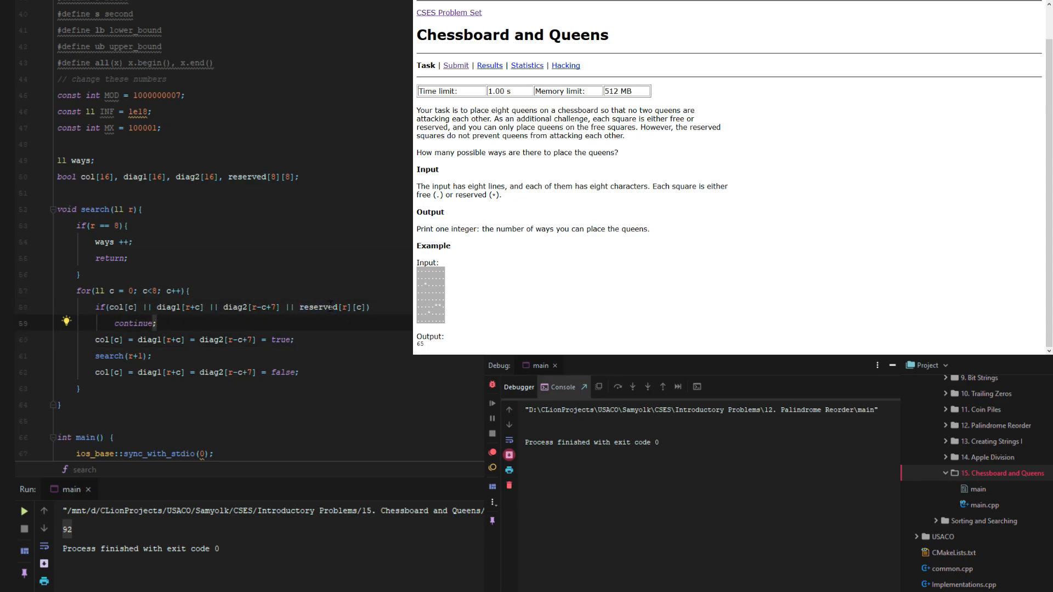
double_click(319, 307)
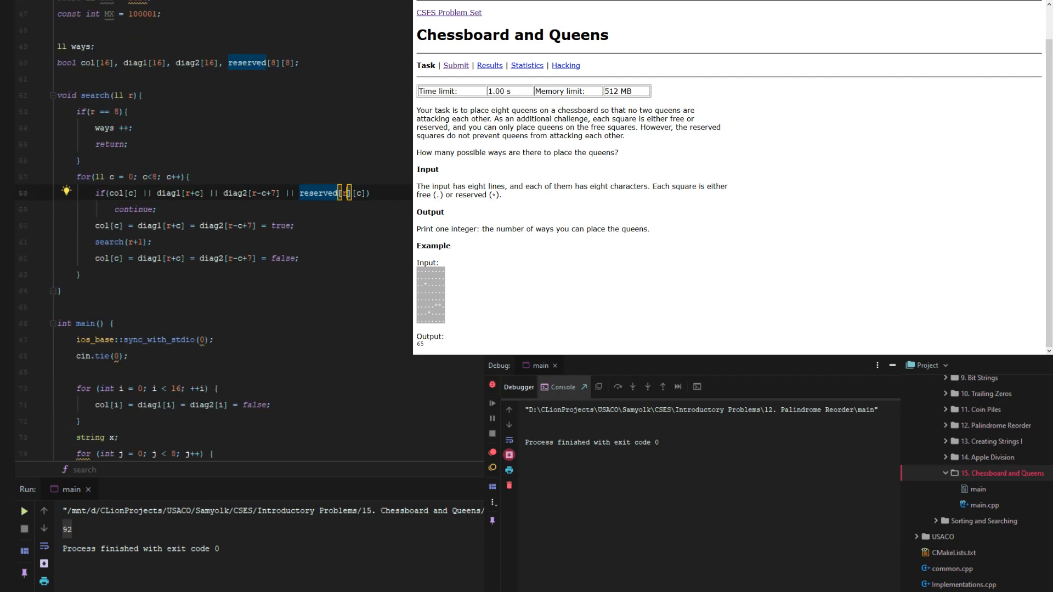
scroll(down, 3)
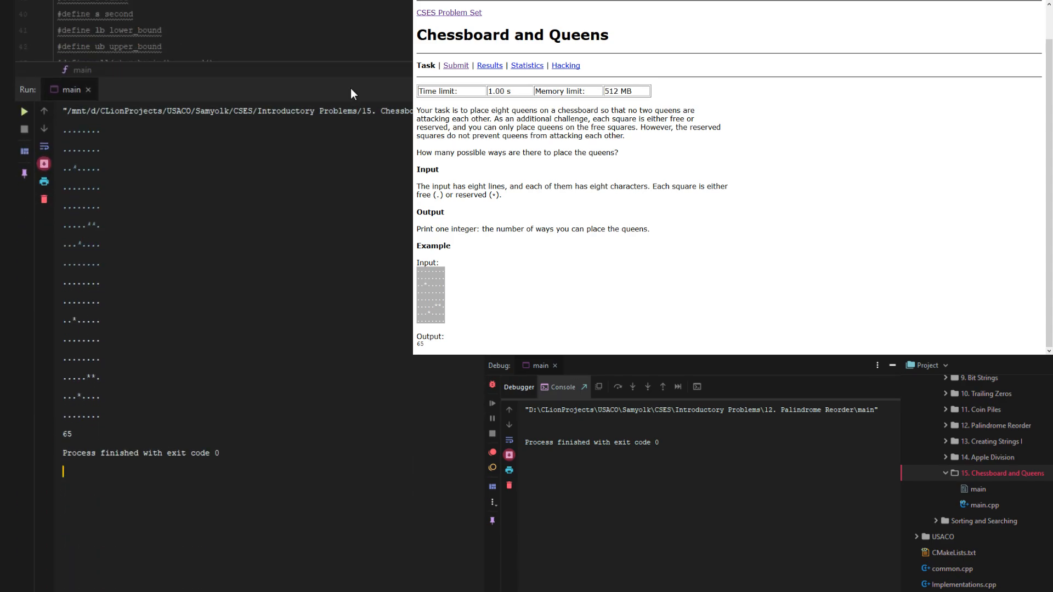
mouse_move(384, 77)
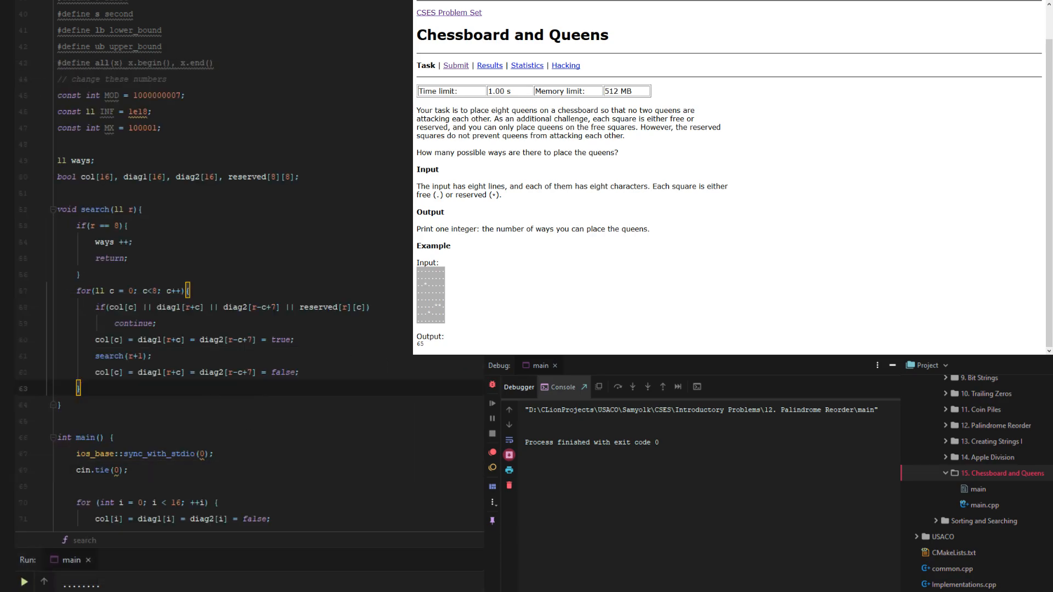
Step: Submit main.cpp as C++11 for Chessboard and Queens on CSES
click(454, 64)
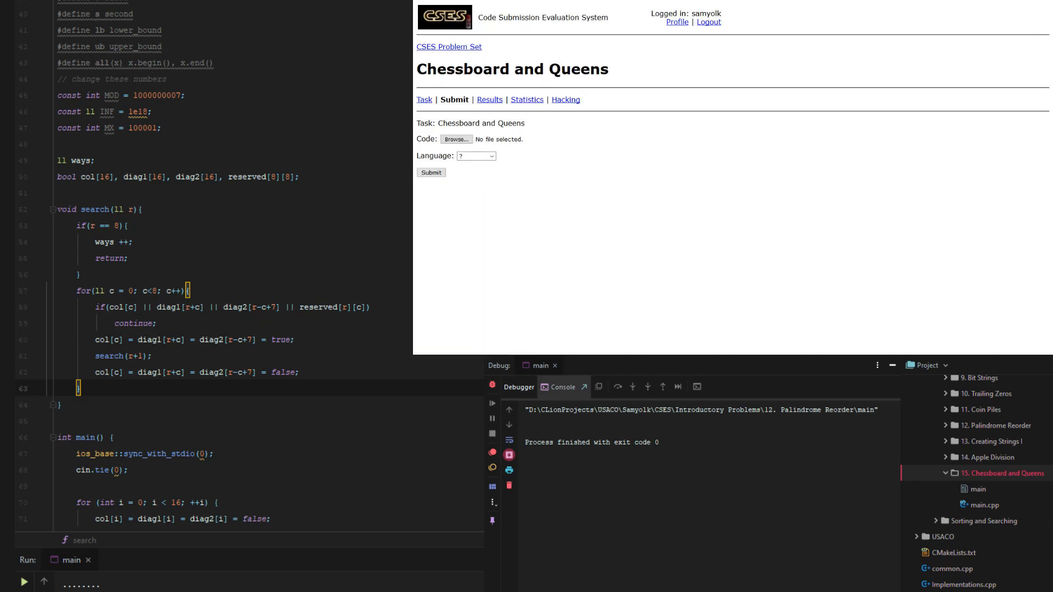
click(455, 139)
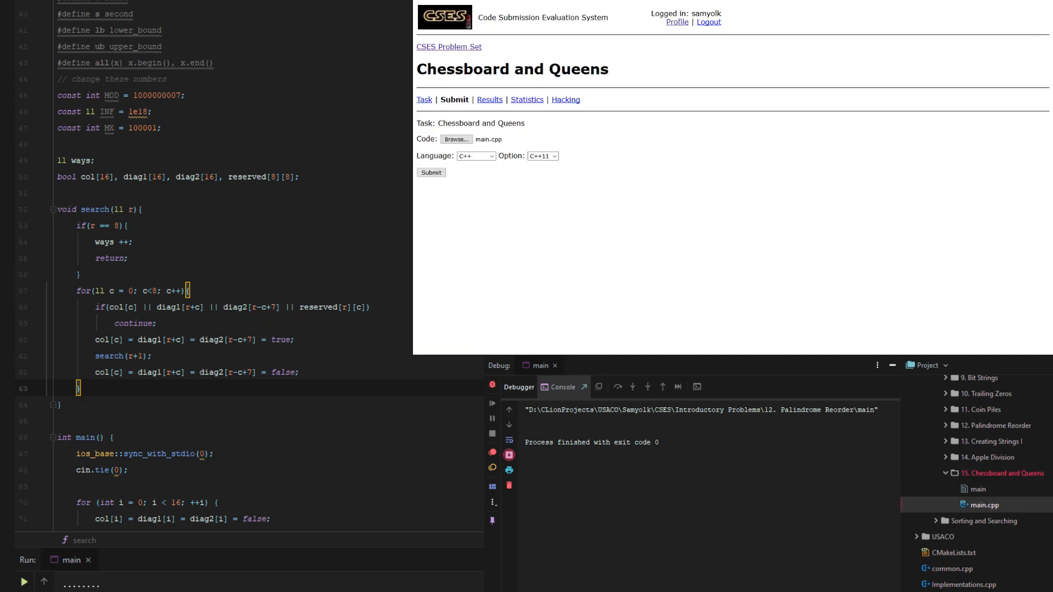
click(430, 173)
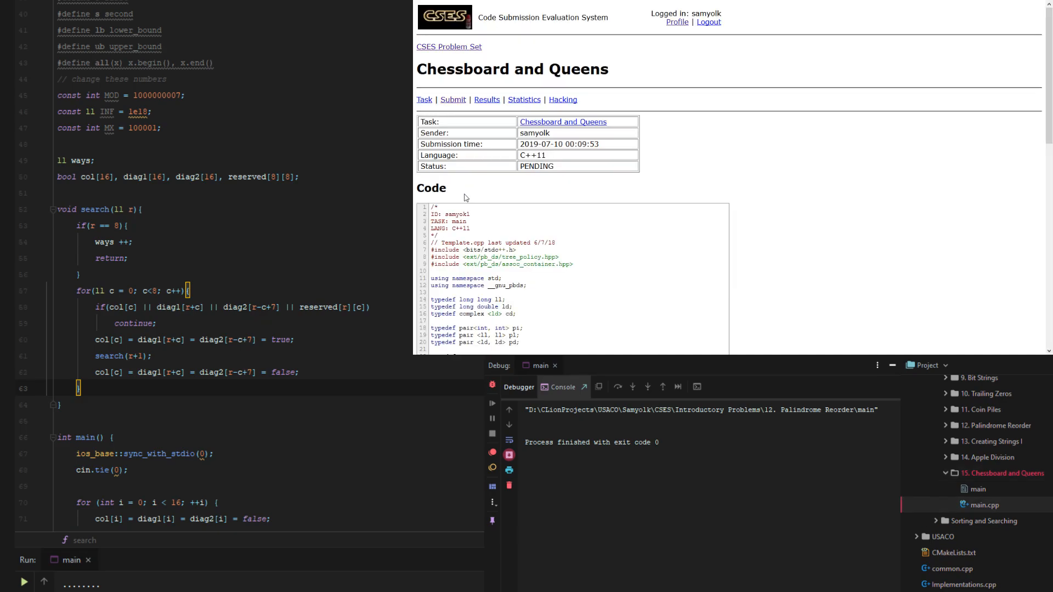